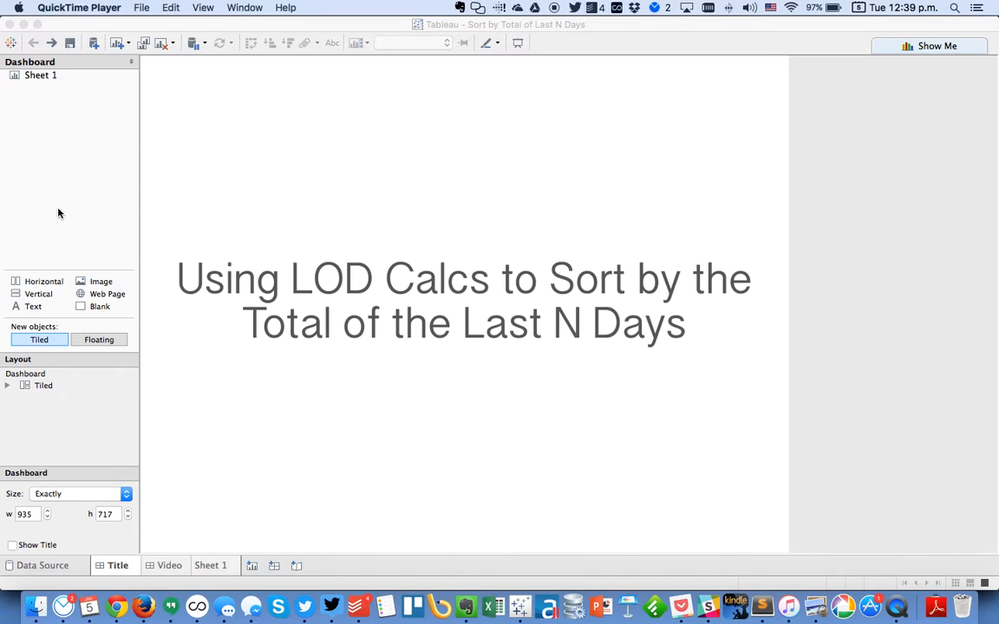
{"action": "mouse_move", "coordinate": [182, 518]}
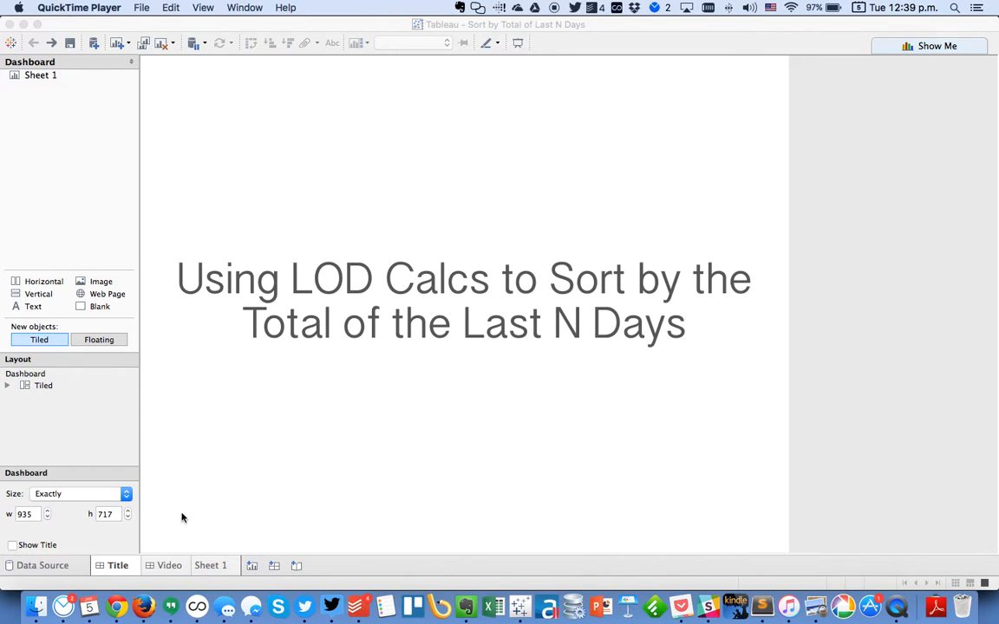
Step: On Sheet 1, list SUM(Sales) as text for each discrete exact Order Date
{"action": "left_click", "coordinate": [211, 565]}
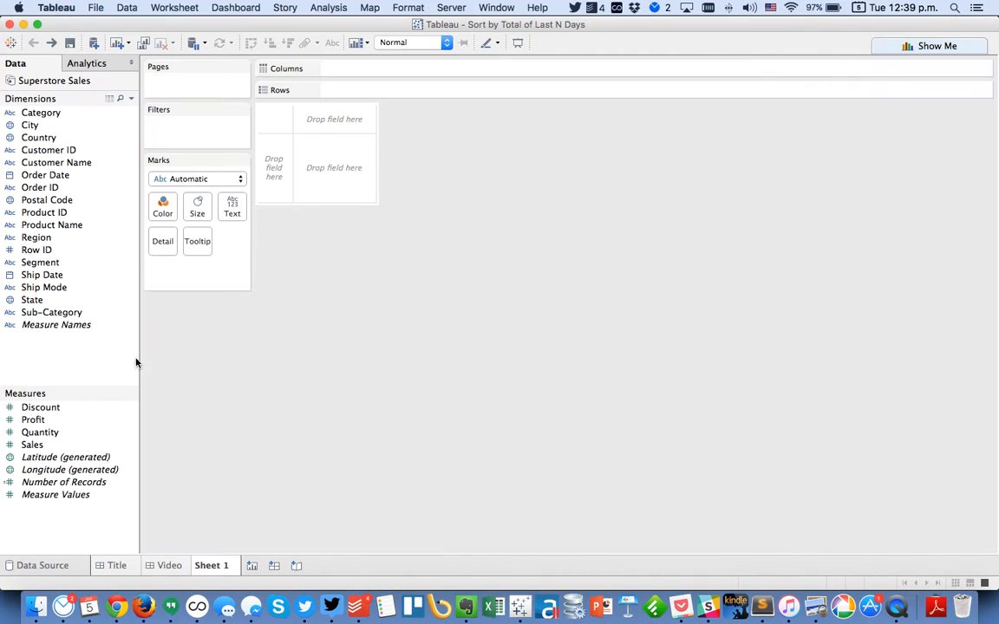
{"action": "left_click", "coordinate": [43, 176]}
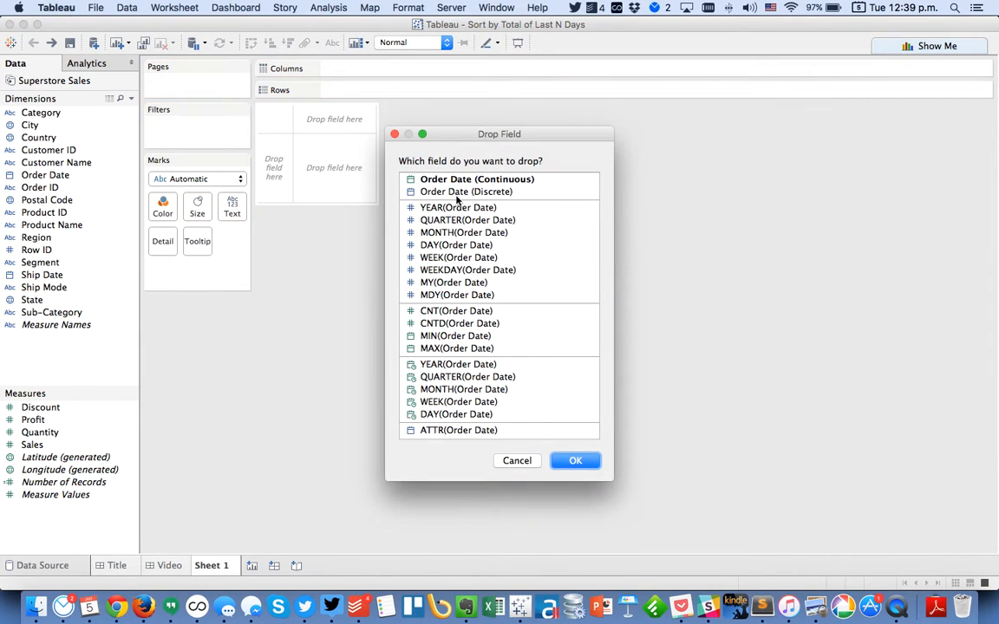
{"action": "left_click", "coordinate": [466, 192]}
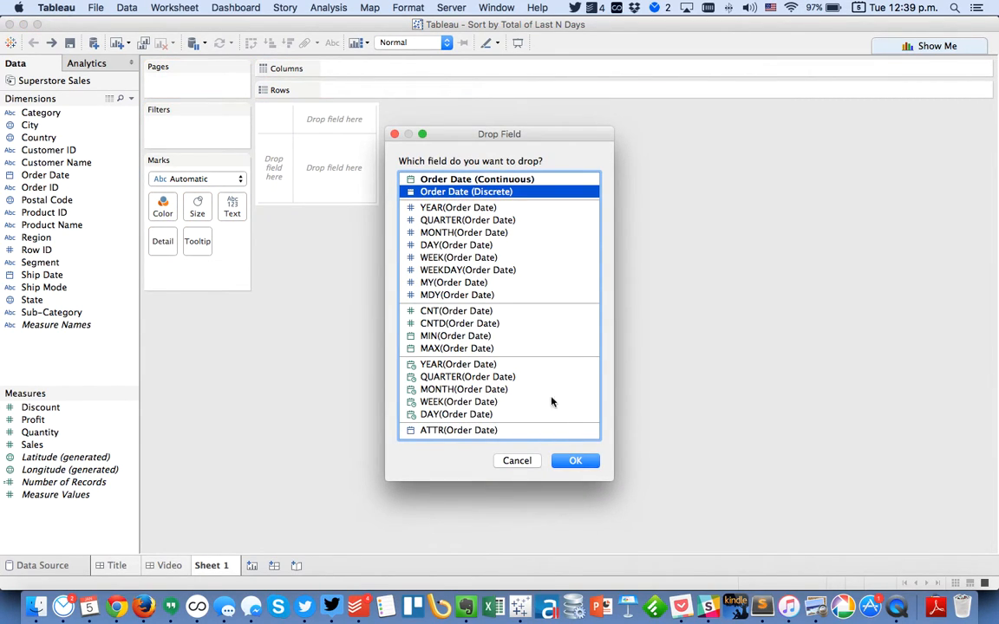
{"action": "left_click", "coordinate": [575, 461]}
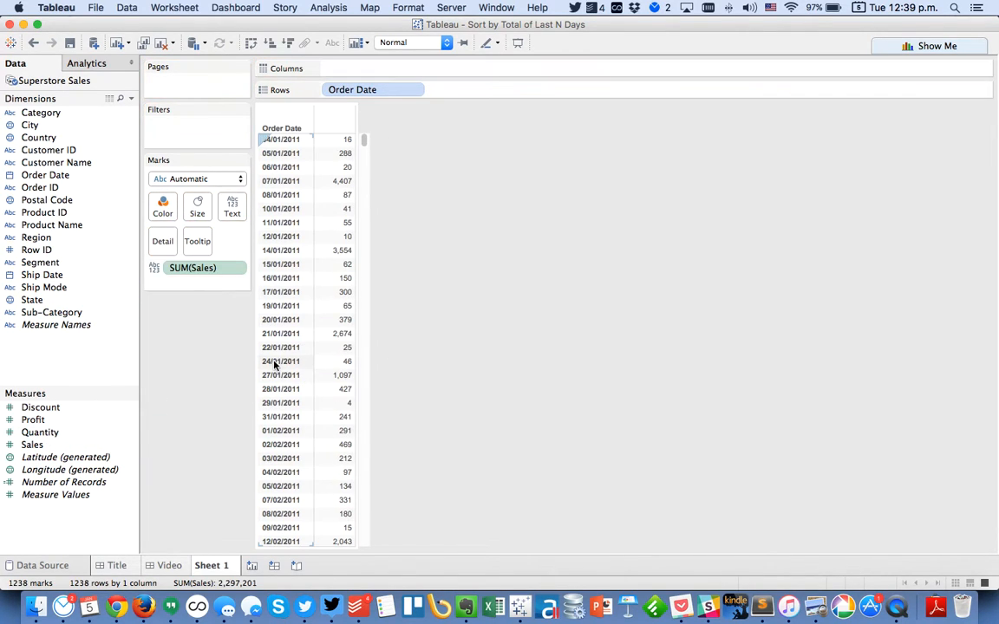
{"action": "mouse_move", "coordinate": [214, 346]}
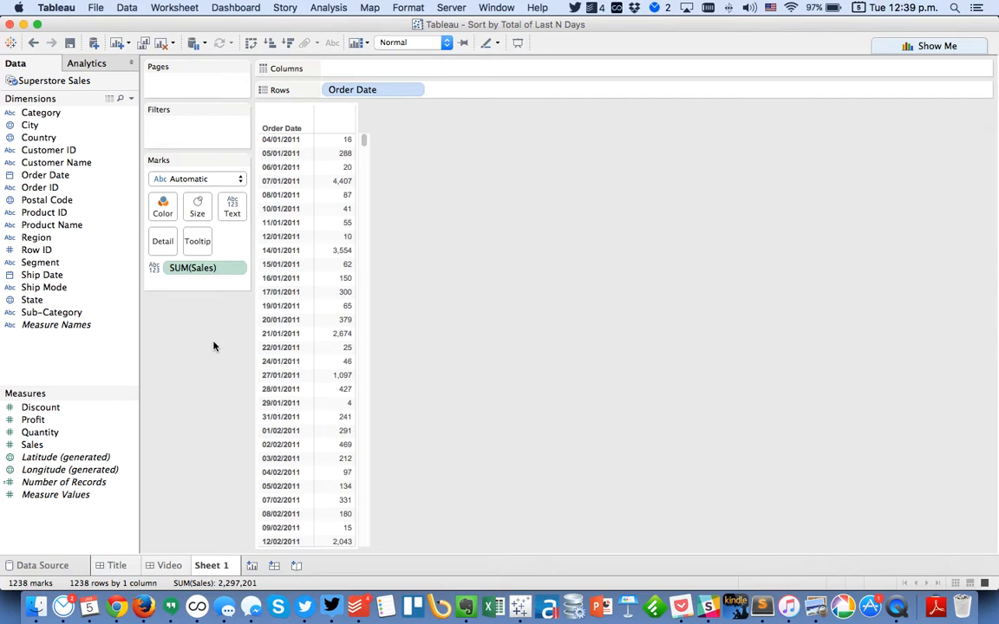
Step: Create a parameter named Last N Days and set its data type
{"action": "left_click", "coordinate": [131, 98]}
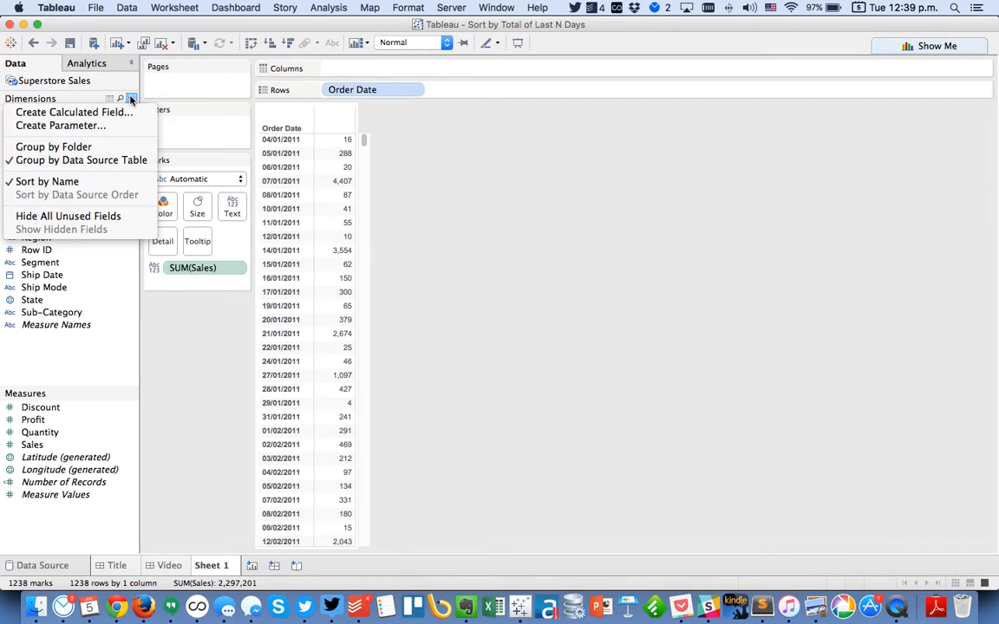
{"action": "left_click", "coordinate": [60, 125]}
{"action": "type", "text": "Last N"}
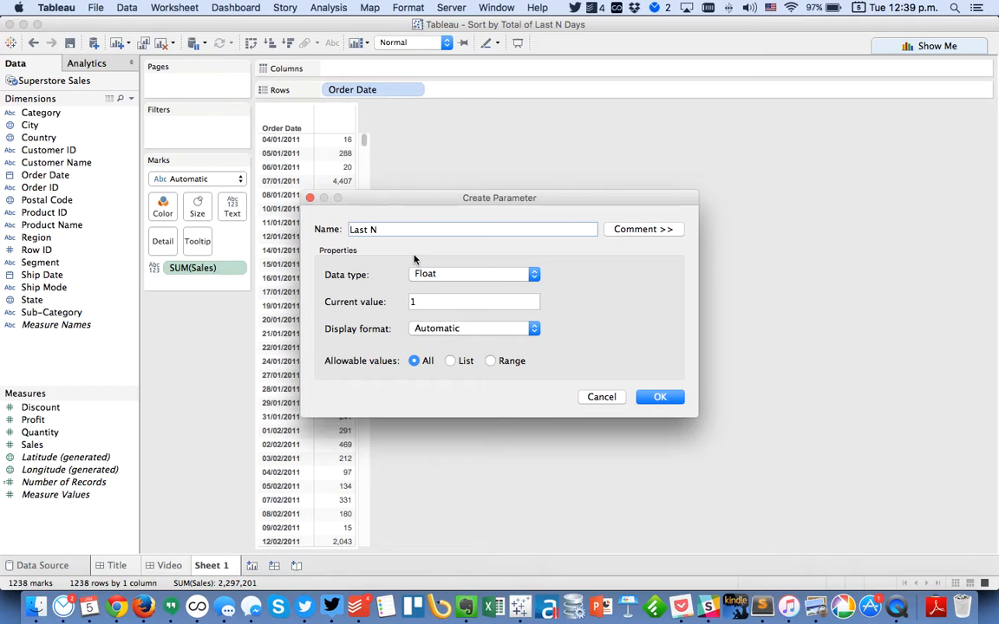
{"action": "left_click", "coordinate": [473, 229]}
{"action": "type", "text": " Days"}
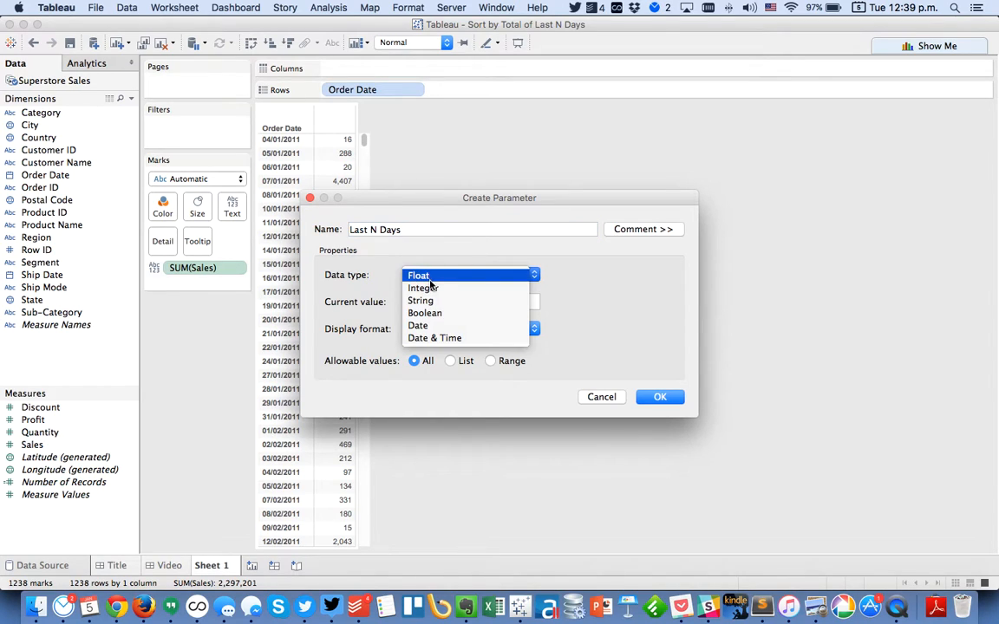
{"action": "left_click", "coordinate": [423, 288]}
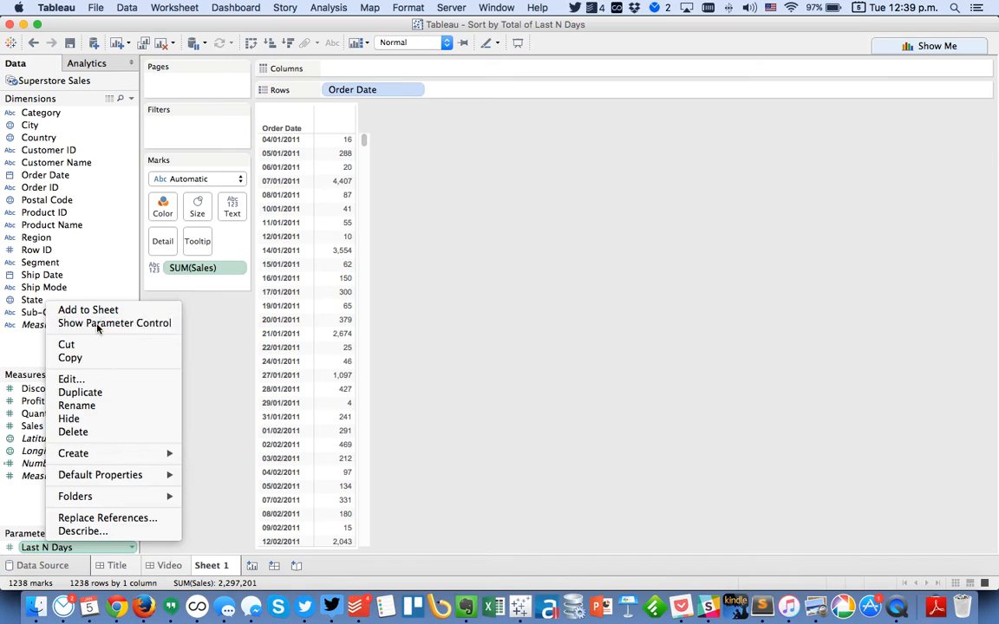
Step: Show the Last N Days parameter control on the sheet and set it to 10
{"action": "left_click", "coordinate": [114, 322]}
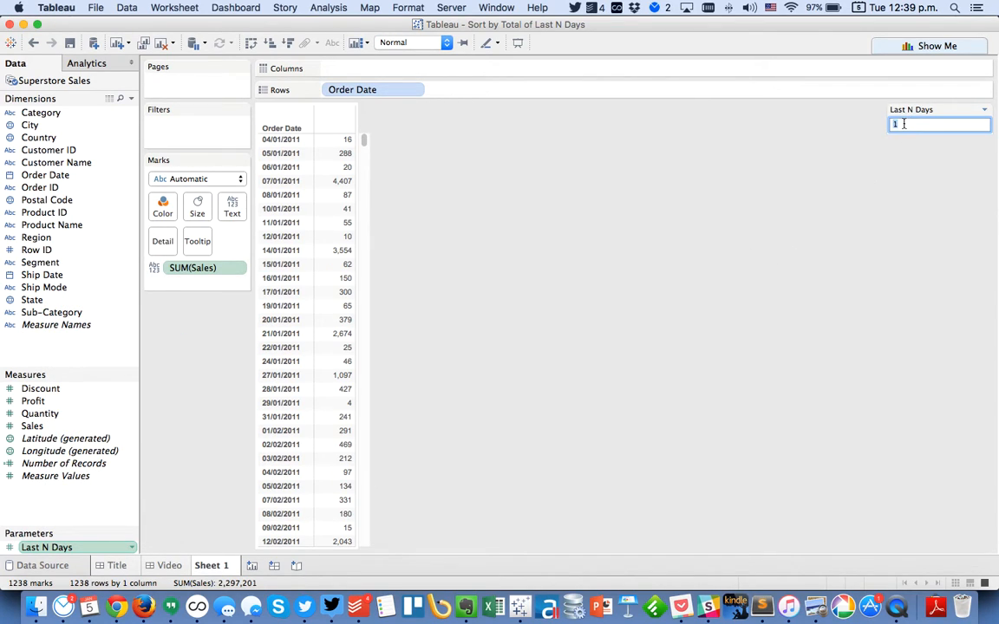
{"action": "type", "text": "0"}
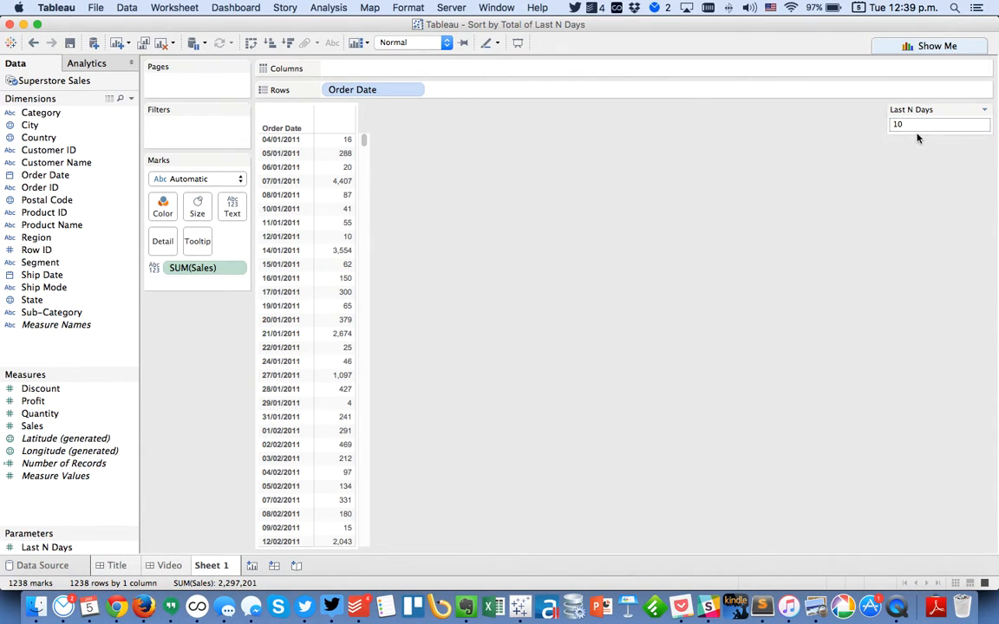
{"action": "scroll", "scroll_direction": "down", "scroll_amount": 3}
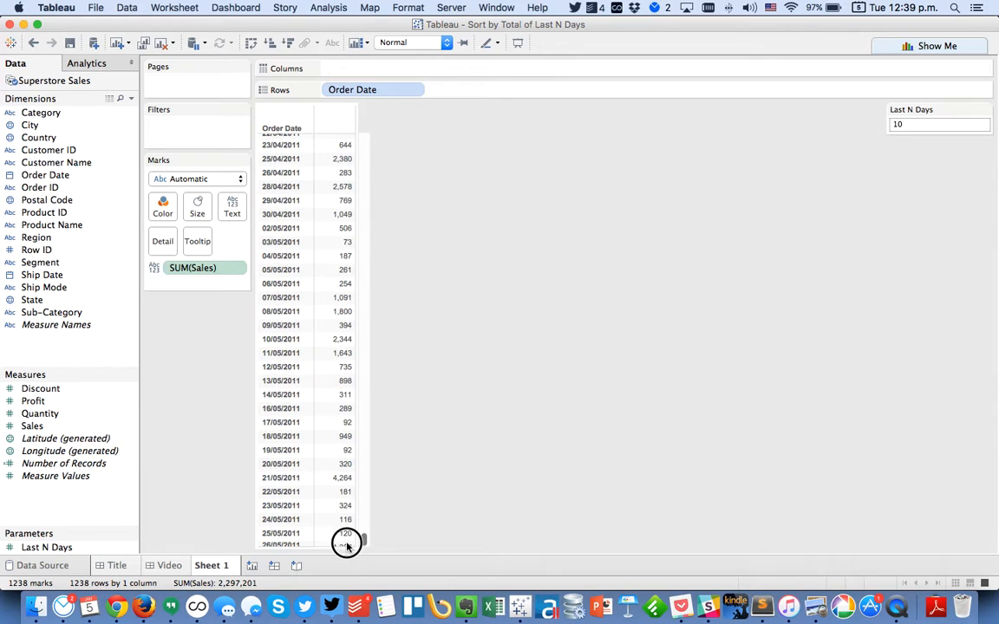
{"action": "scroll", "scroll_direction": "up", "scroll_amount": 3}
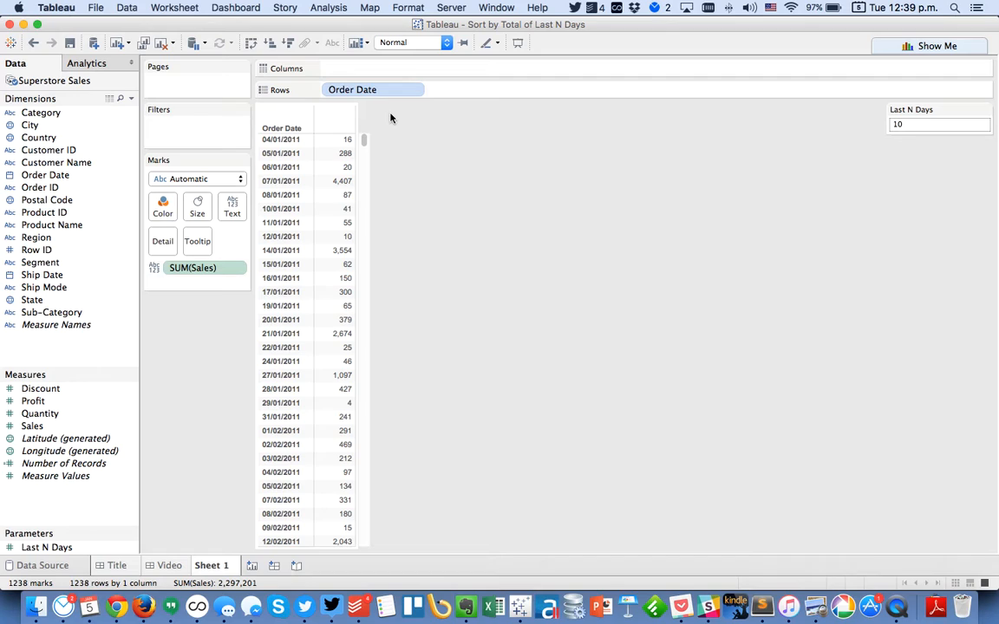
Step: Start a new calculated field named In Last N Days?
{"action": "left_click", "coordinate": [121, 98]}
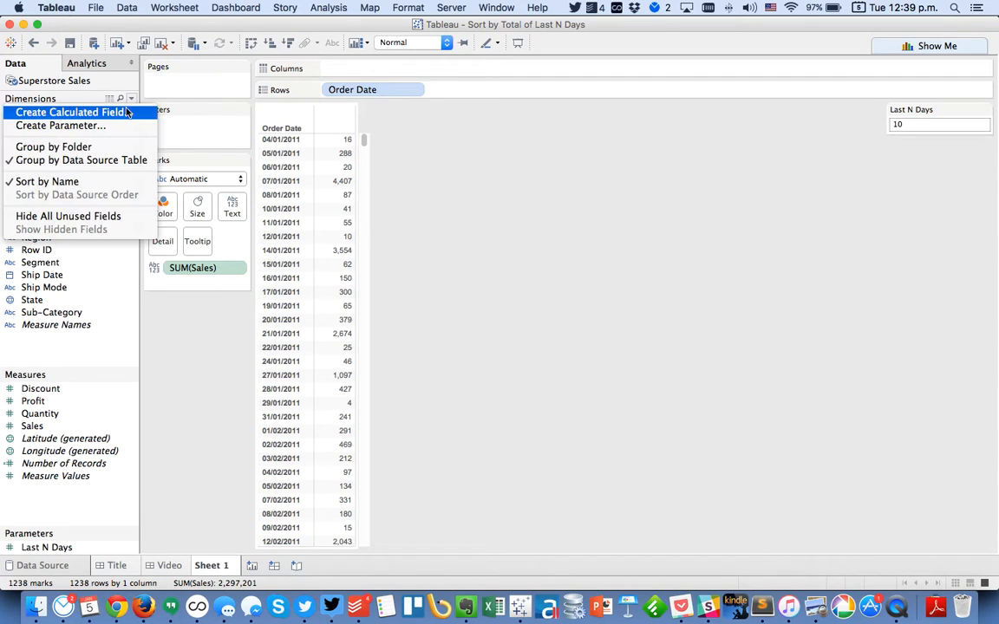
{"action": "left_click", "coordinate": [71, 112]}
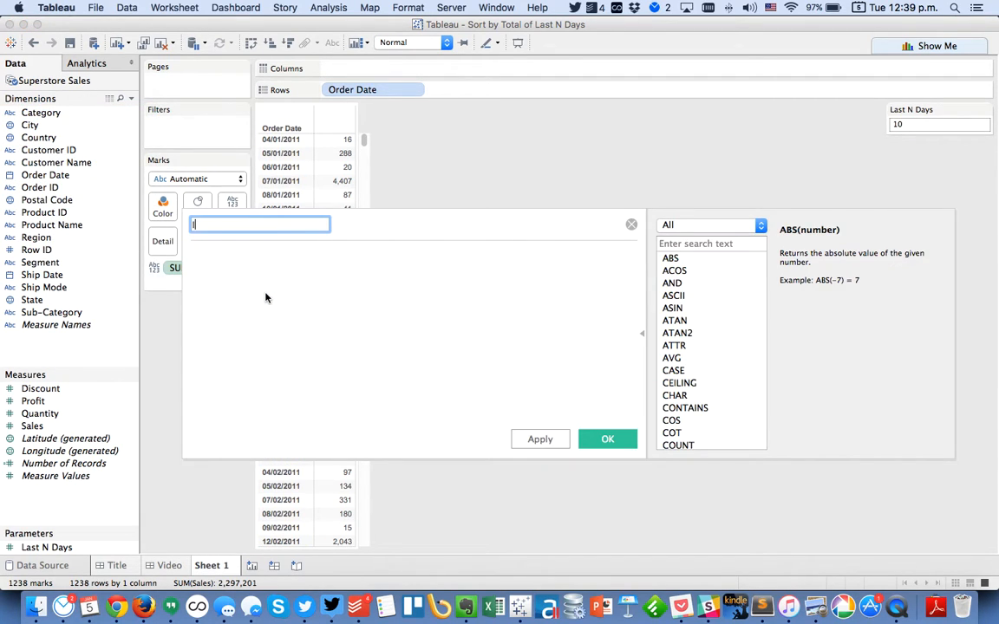
{"action": "type", "text": "n Ls"}
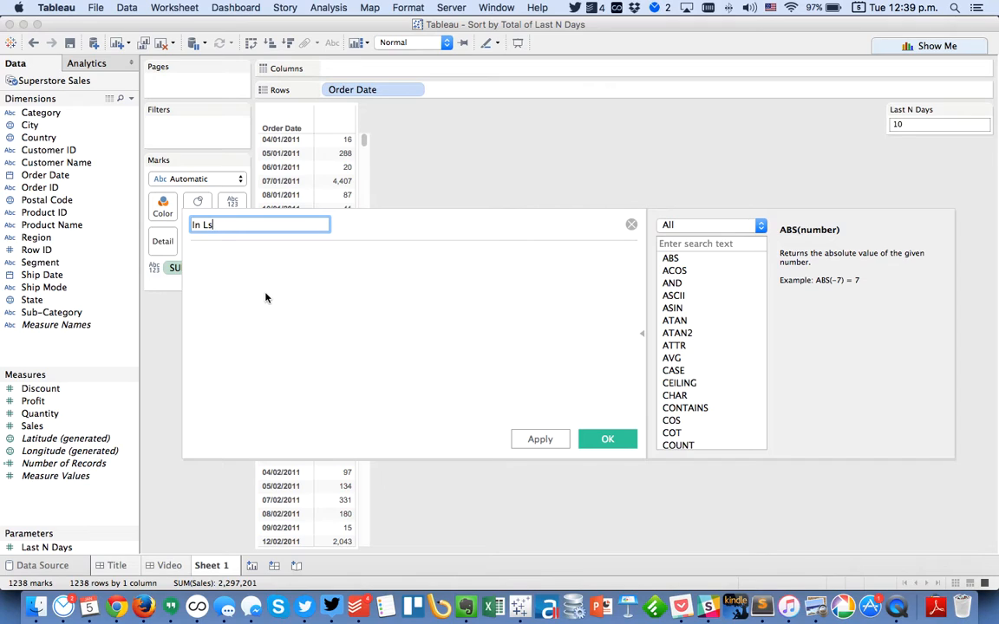
{"action": "type", "text": "ast N Days?"}
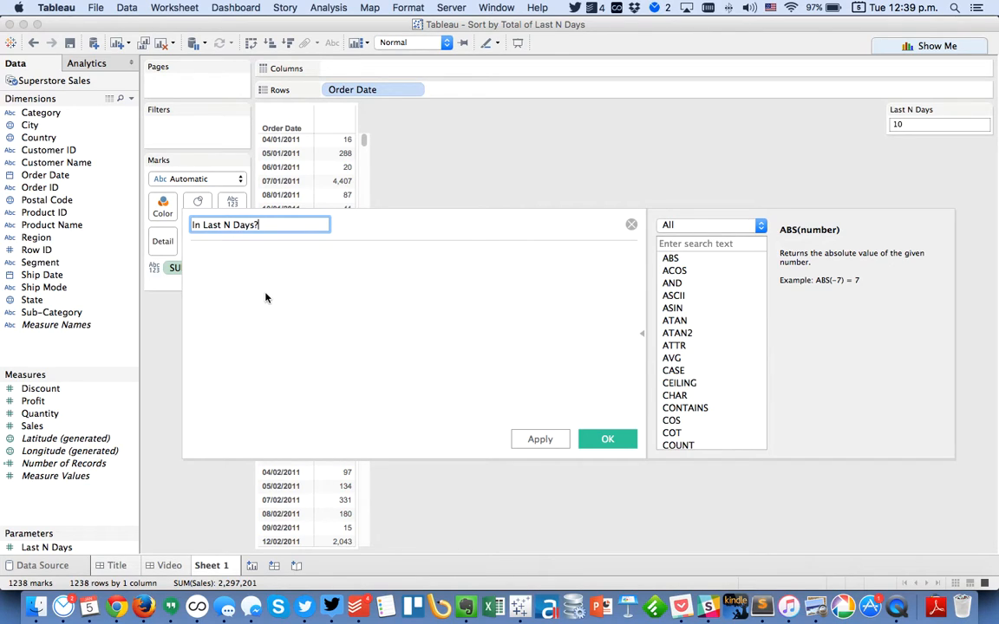
Step: Enter DATEDIFF('day',[Order Date],{MAX([Order Date])})<[Last N Days] and save the field
{"action": "type", "text": "d"}
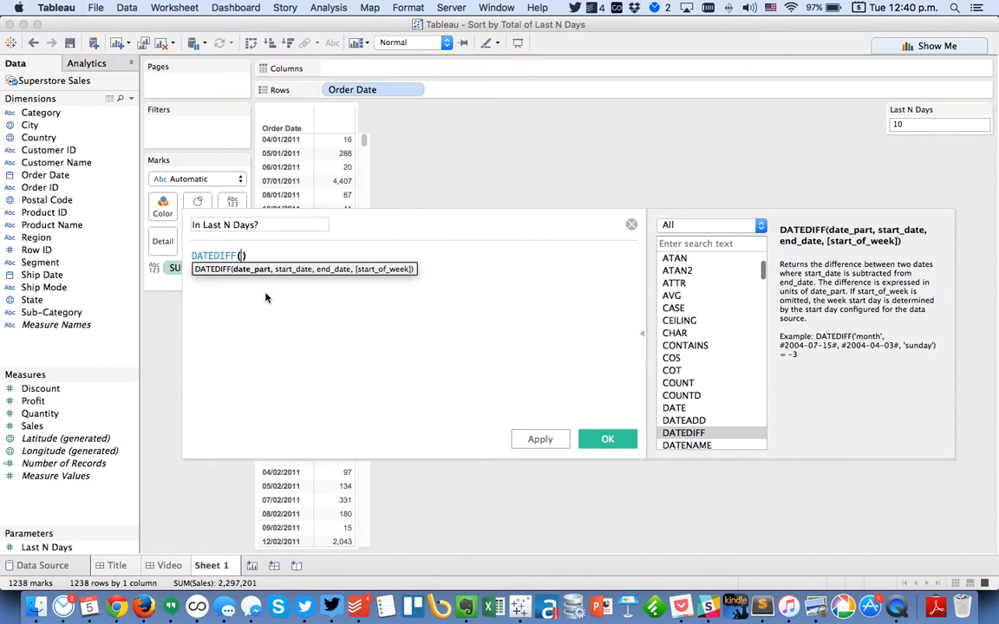
{"action": "type", "text": "'day'"}
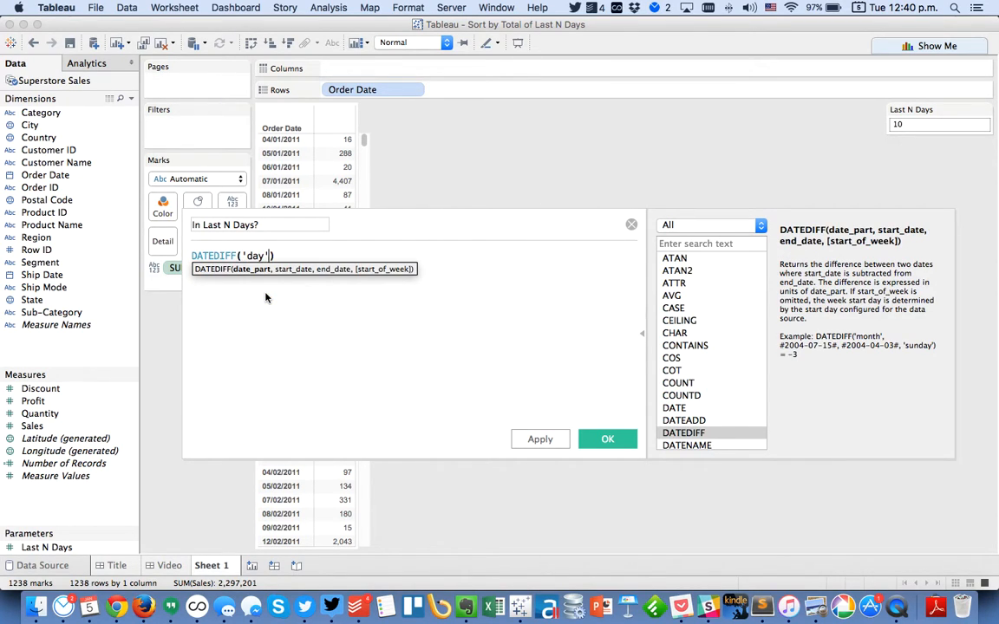
{"action": "type", "text": ","}
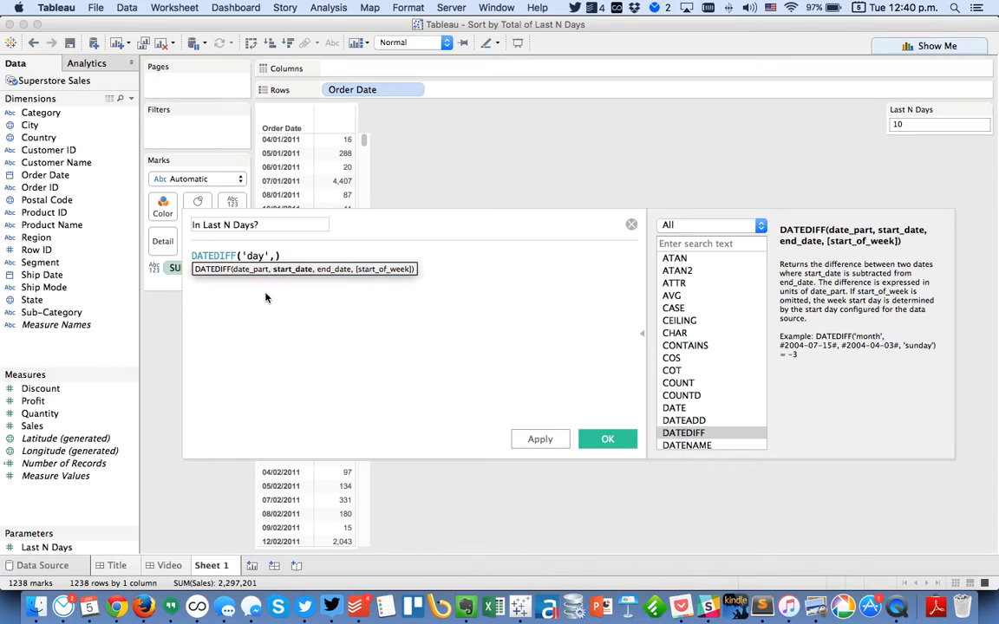
{"action": "type", "text": "[Order Date]"}
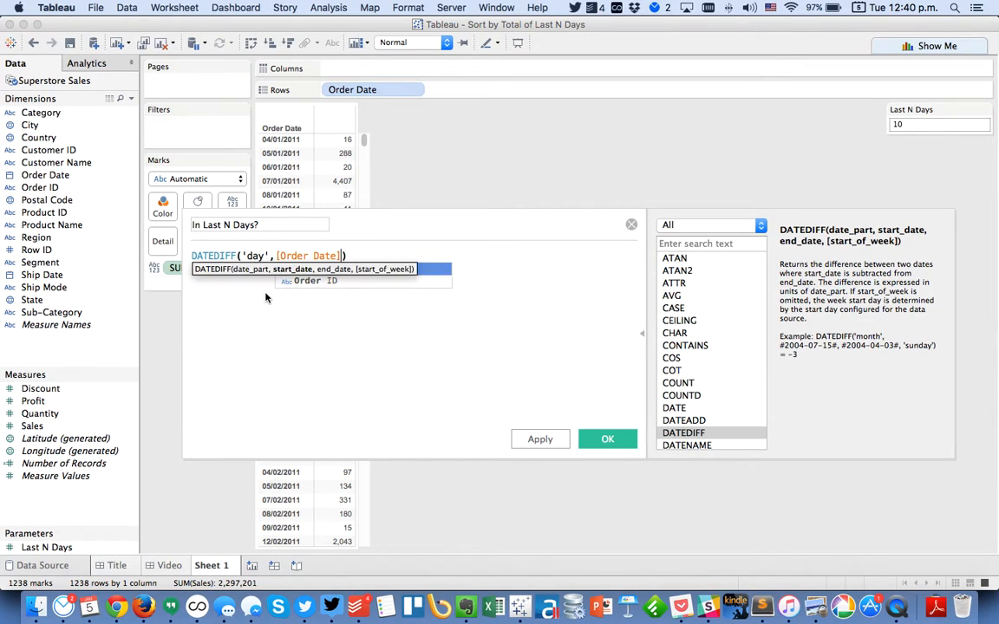
{"action": "type", "text": ","}
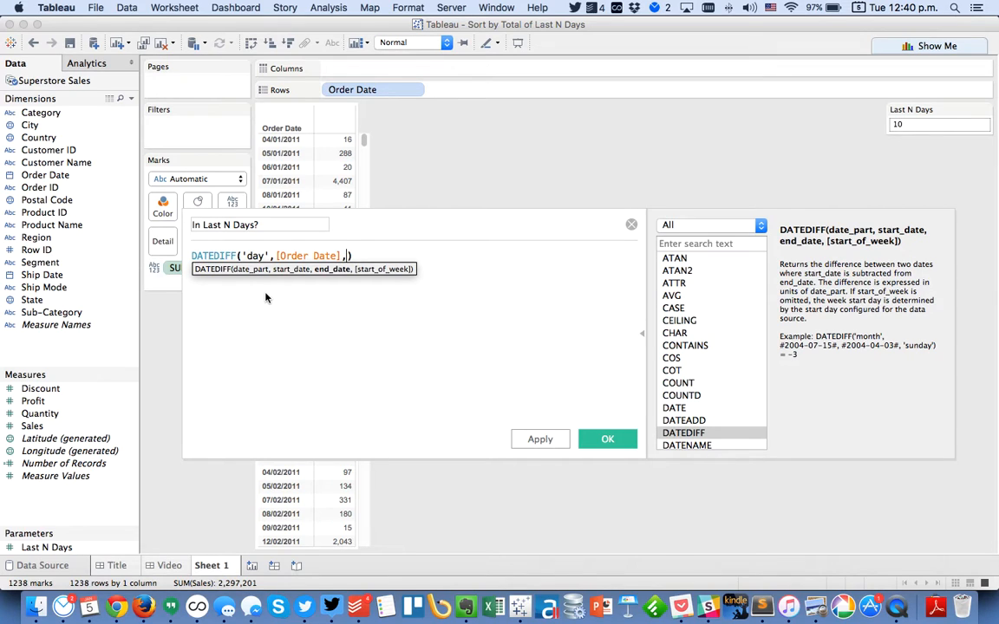
{"action": "type", "text": "{max"}
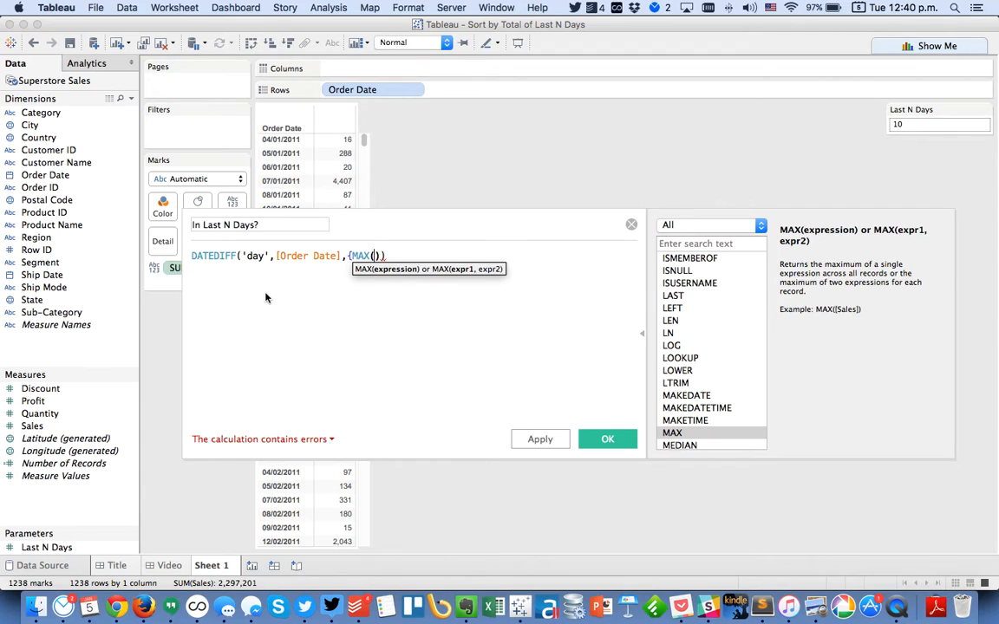
{"action": "type", "text": "[Order Date]"}
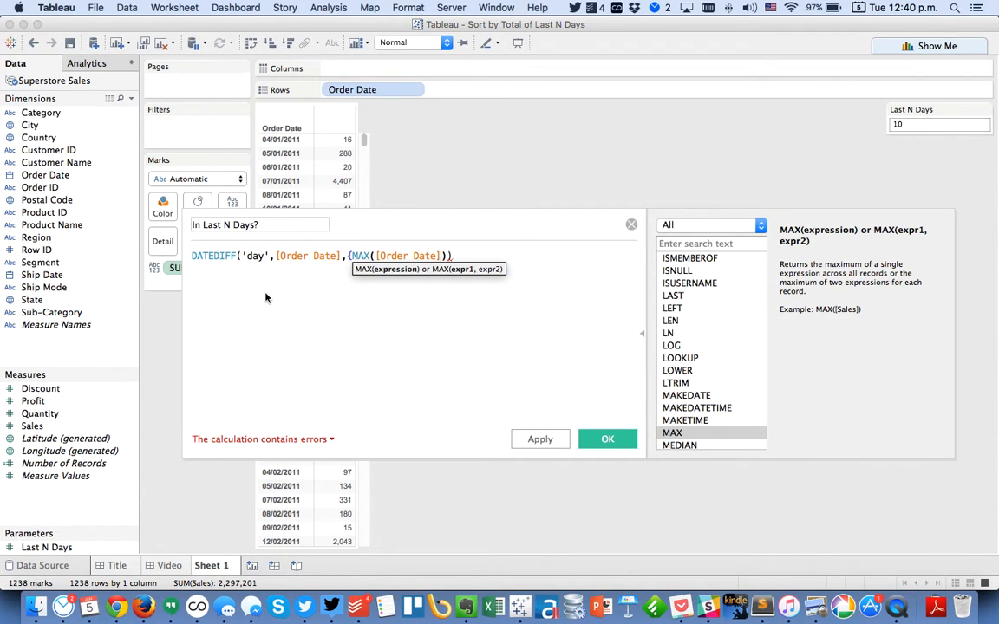
{"action": "type", "text": ")"}
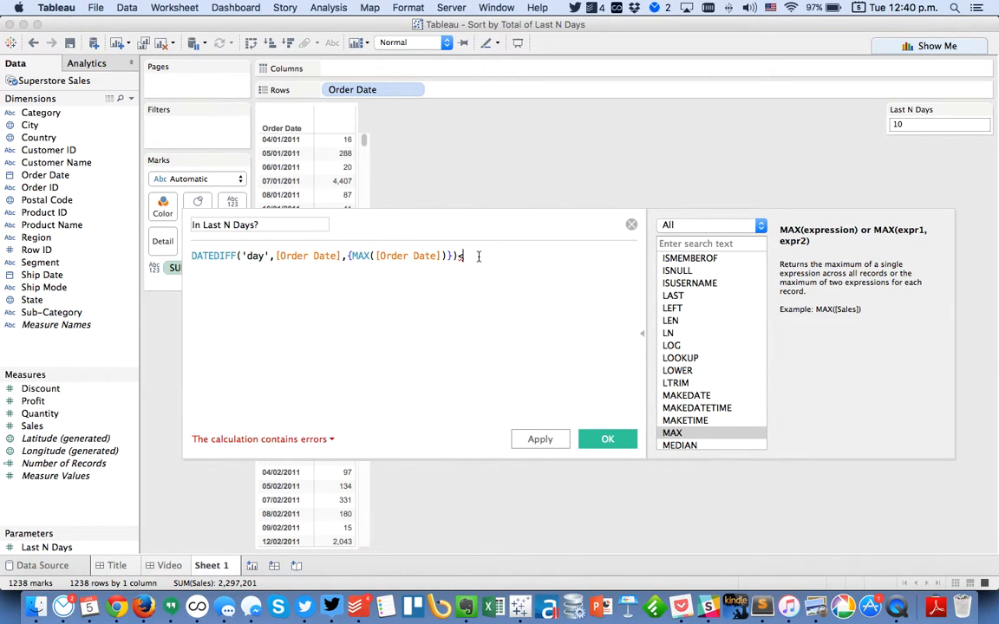
{"action": "type", "text": "<[Last N Days]"}
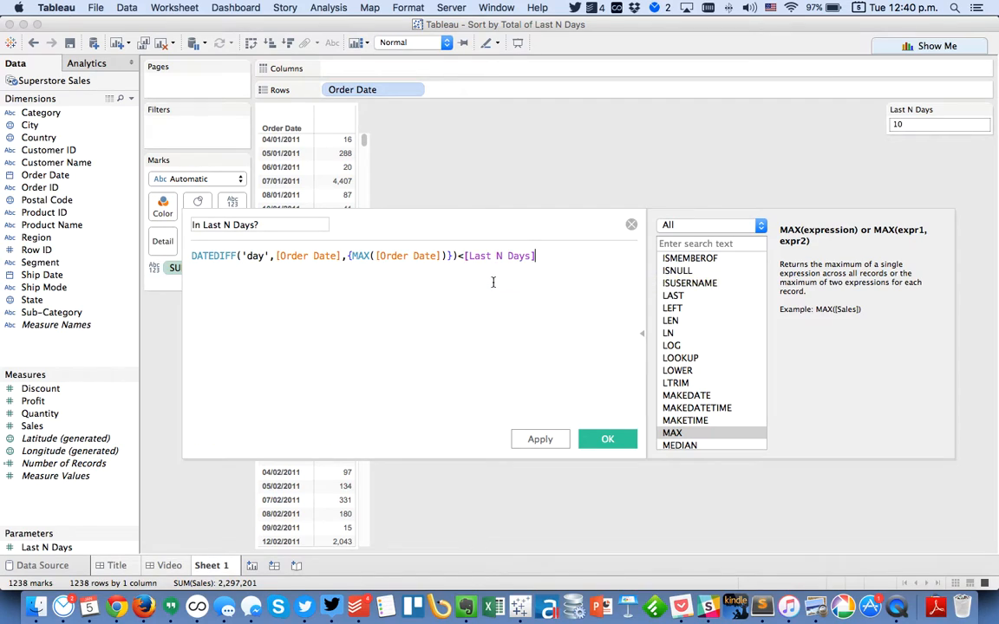
{"action": "mouse_move", "coordinate": [607, 438]}
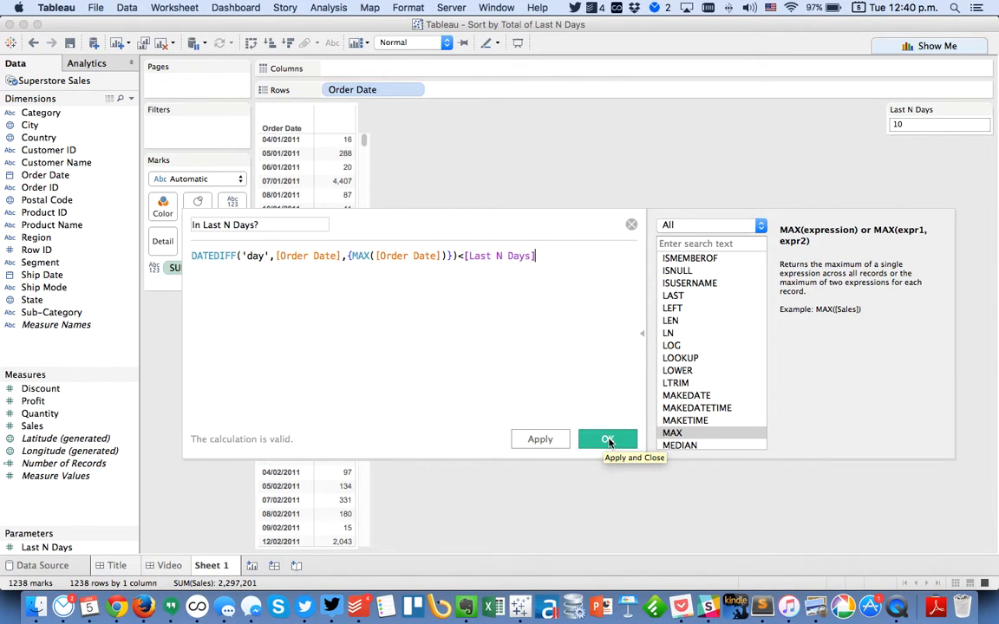
{"action": "left_click", "coordinate": [608, 440]}
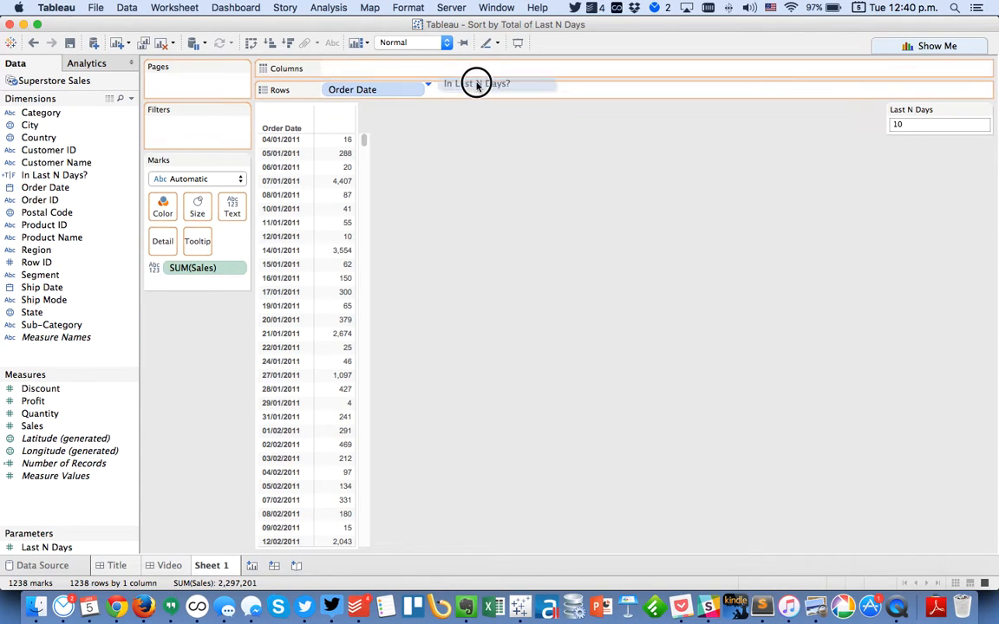
Step: Add the In Last N Days? flag to Rows and split the table into Region columns
{"action": "left_click_drag", "start_coordinate": [476, 83], "coordinate": [465, 90]}
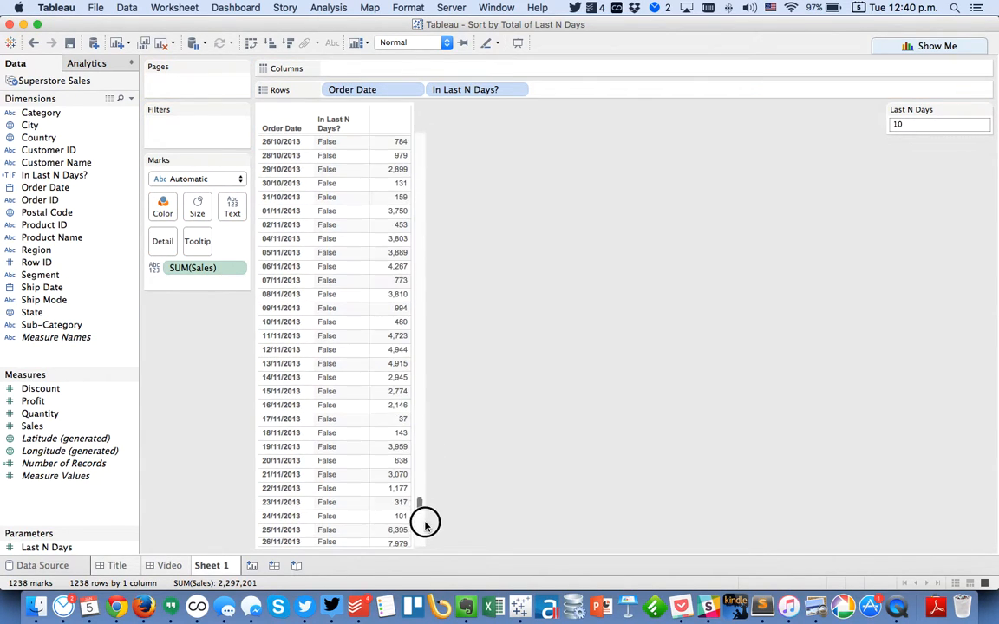
{"action": "scroll", "scroll_direction": "down", "scroll_amount": 3}
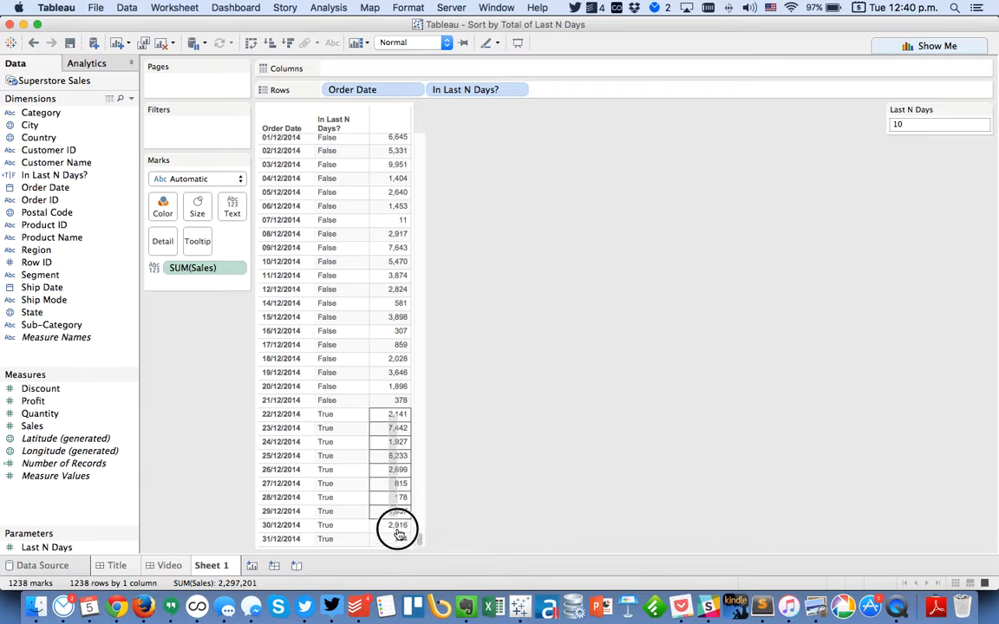
{"action": "left_click", "coordinate": [397, 524]}
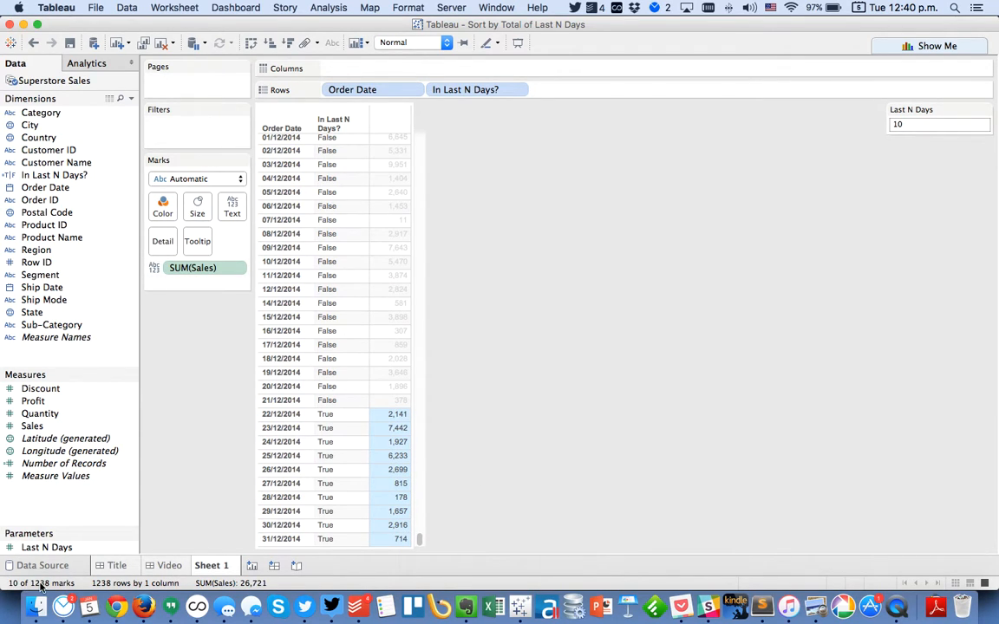
{"action": "mouse_move", "coordinate": [351, 424]}
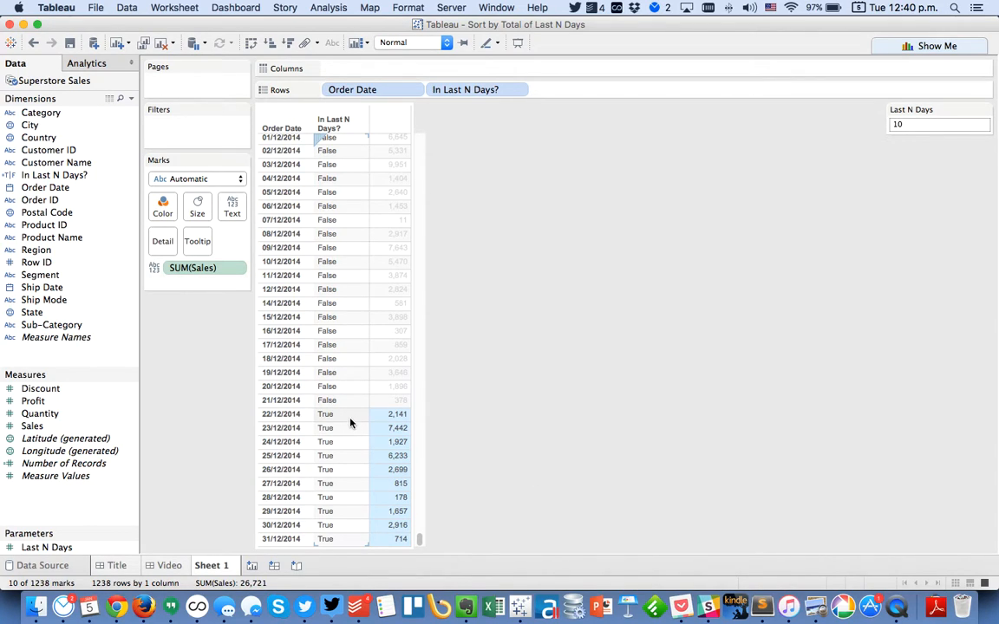
{"action": "left_click", "coordinate": [553, 402]}
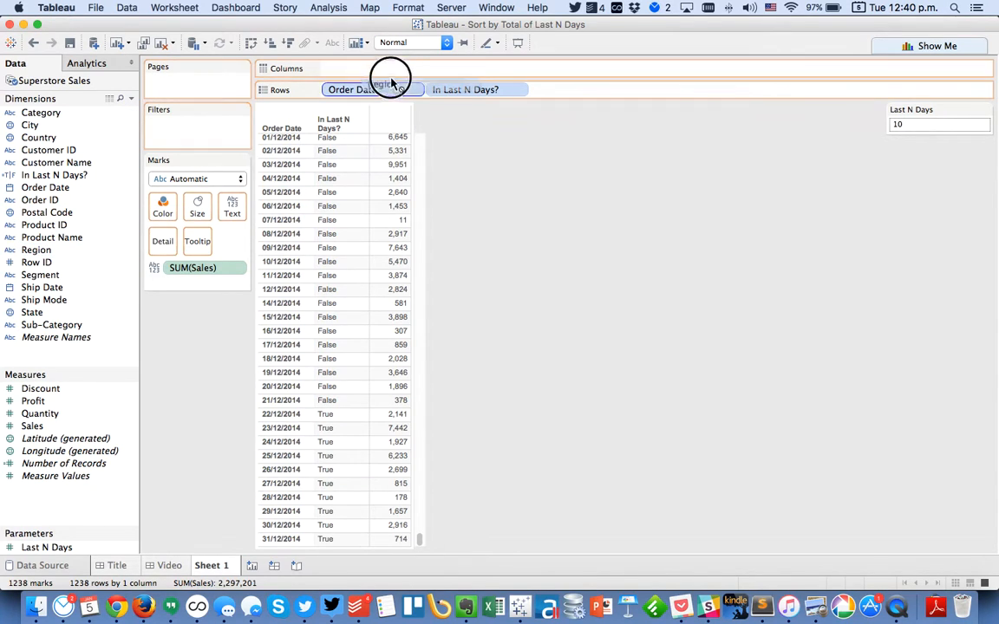
{"action": "left_click_drag", "start_coordinate": [40, 250], "coordinate": [373, 68]}
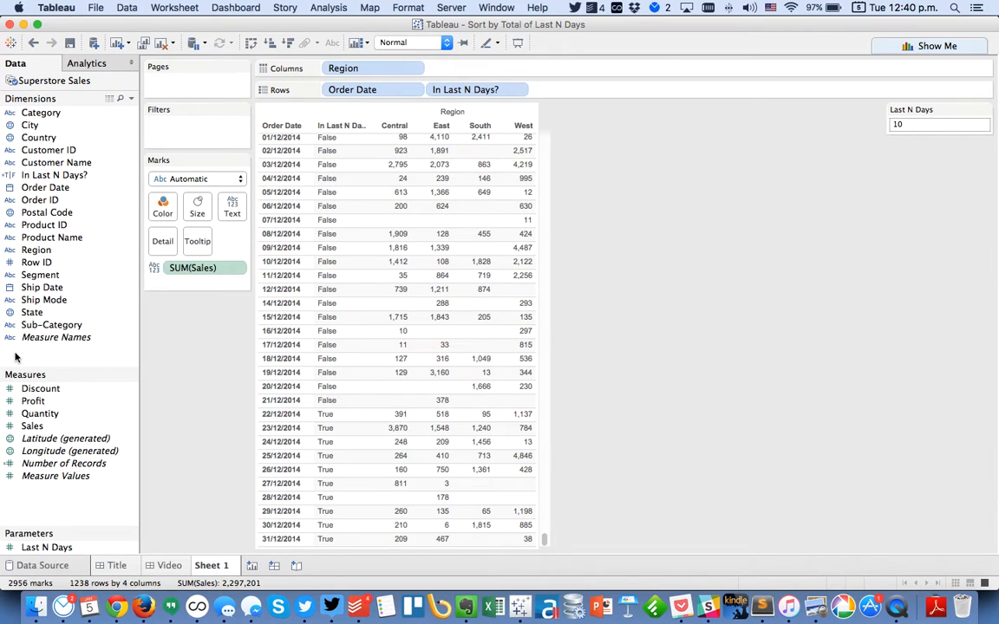
{"action": "left_click", "coordinate": [130, 98]}
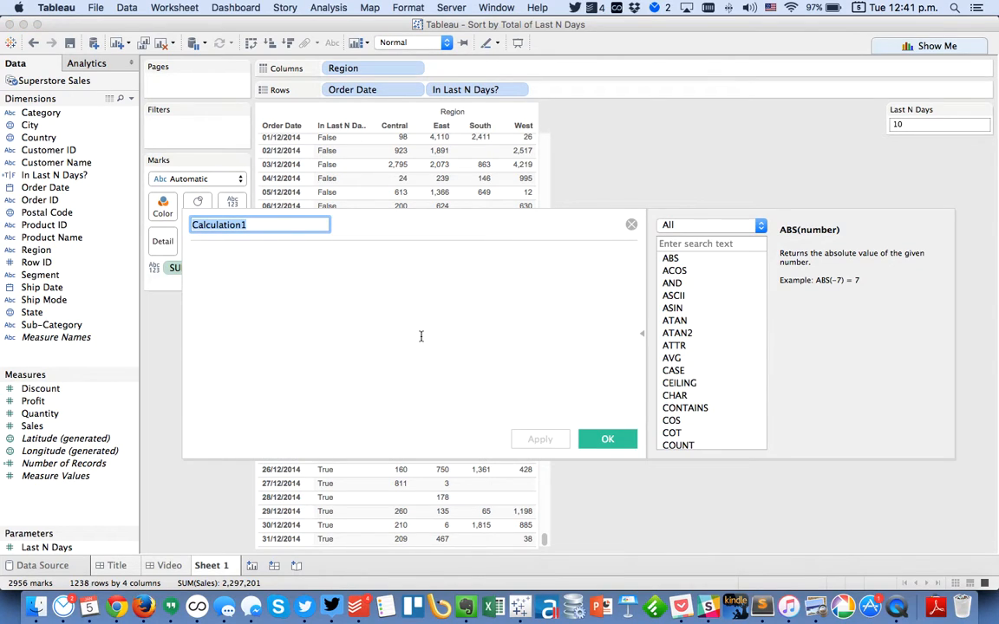
Step: Name the calculation Last N Days Sales and begin IF [In Last N Days?] THEN
{"action": "type", "text": "last N"}
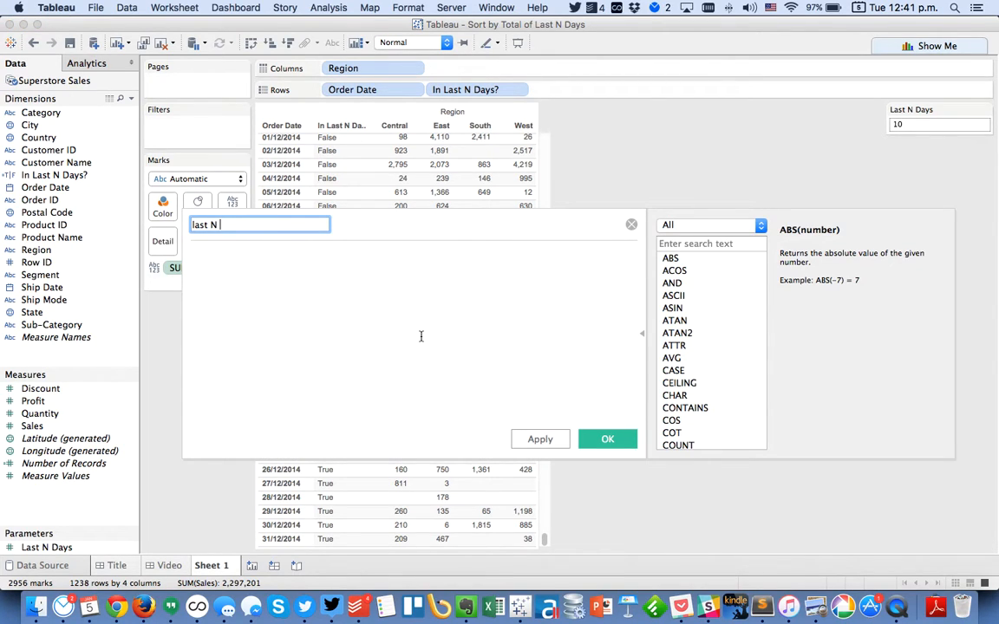
{"action": "type", "text": "Days Sales"}
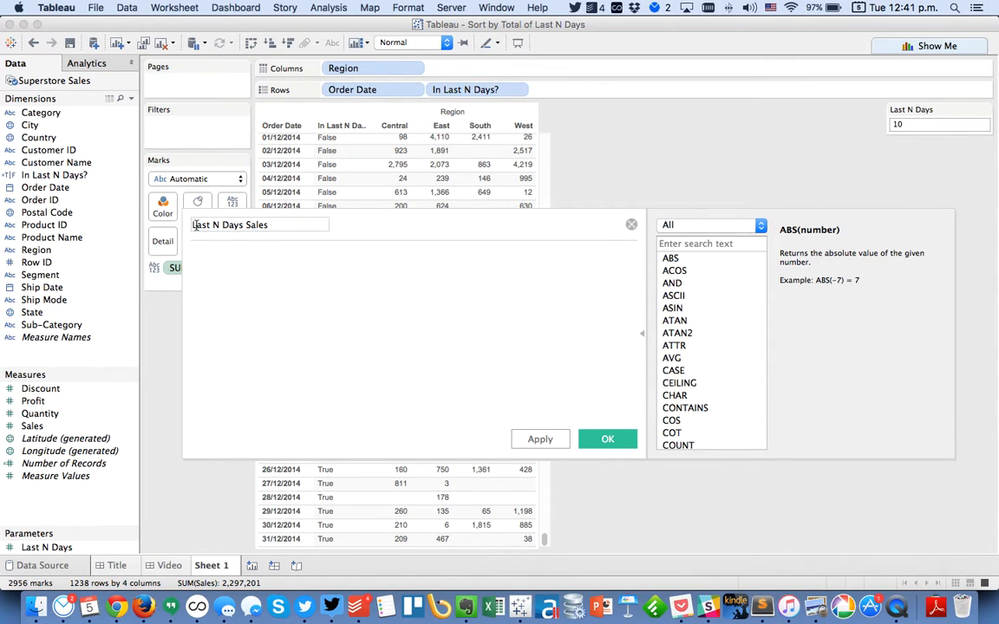
{"action": "type", "text": "IF"}
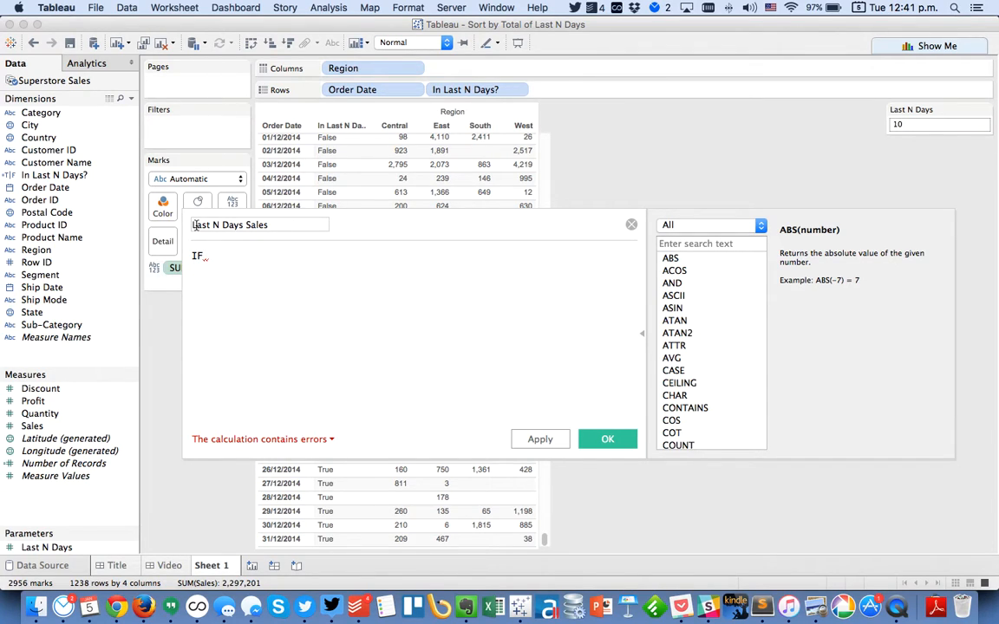
{"action": "type", "text": "[In Last N Days?]"}
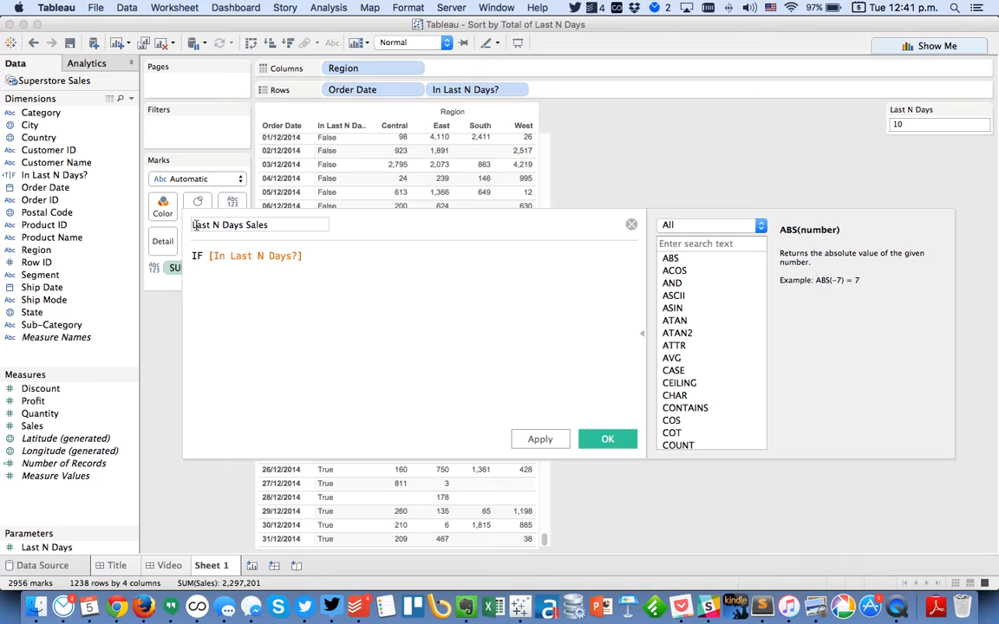
{"action": "type", "text": "THEN"}
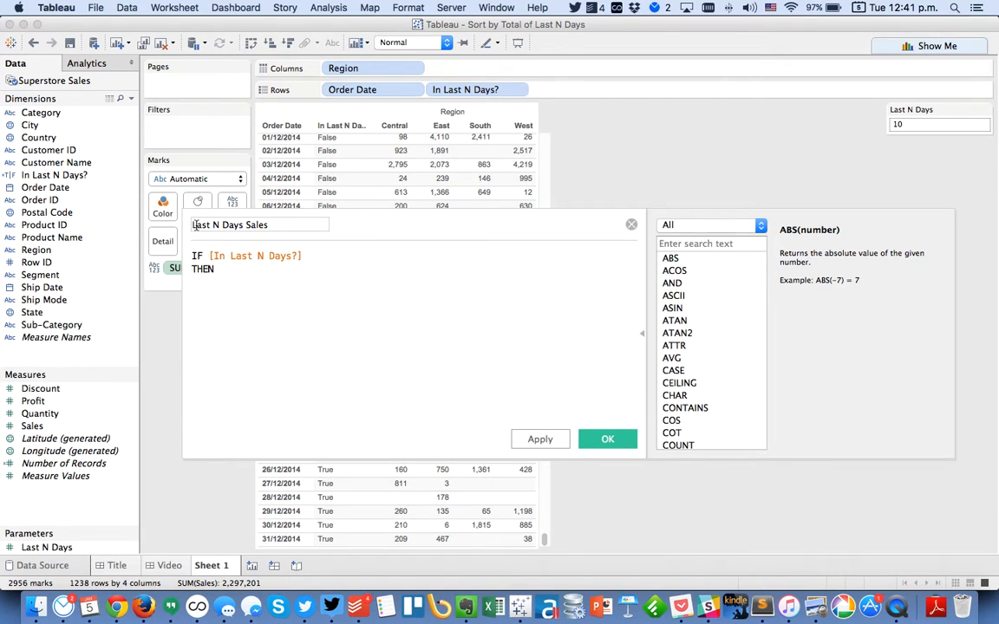
{"action": "type", "text": "["}
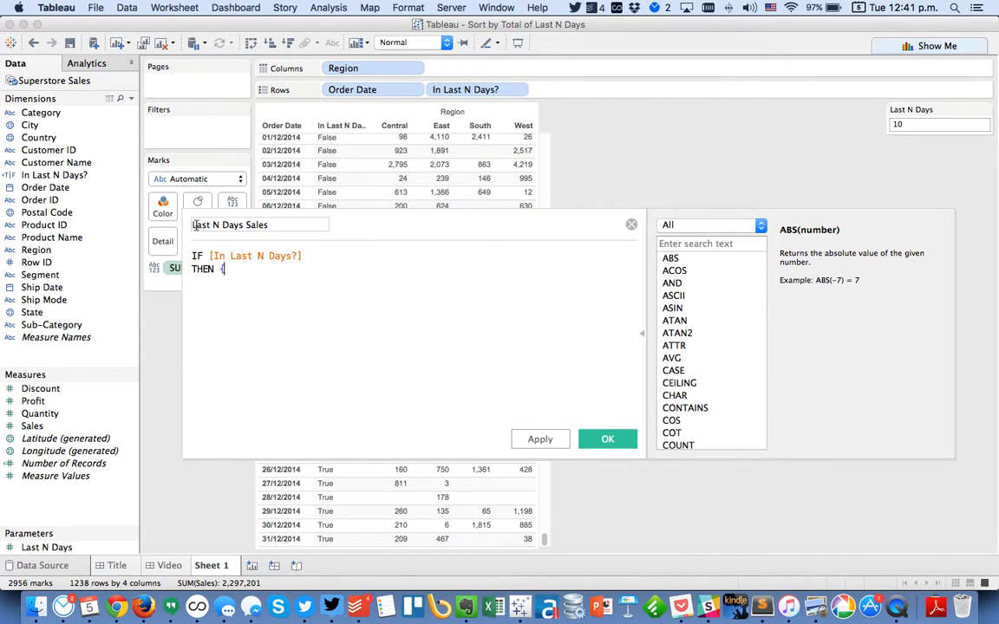
Step: Complete it with {FIXED [In Last N Days?],[Region]:SUM([Sales])} END and save
{"action": "type", "text": "fix"}
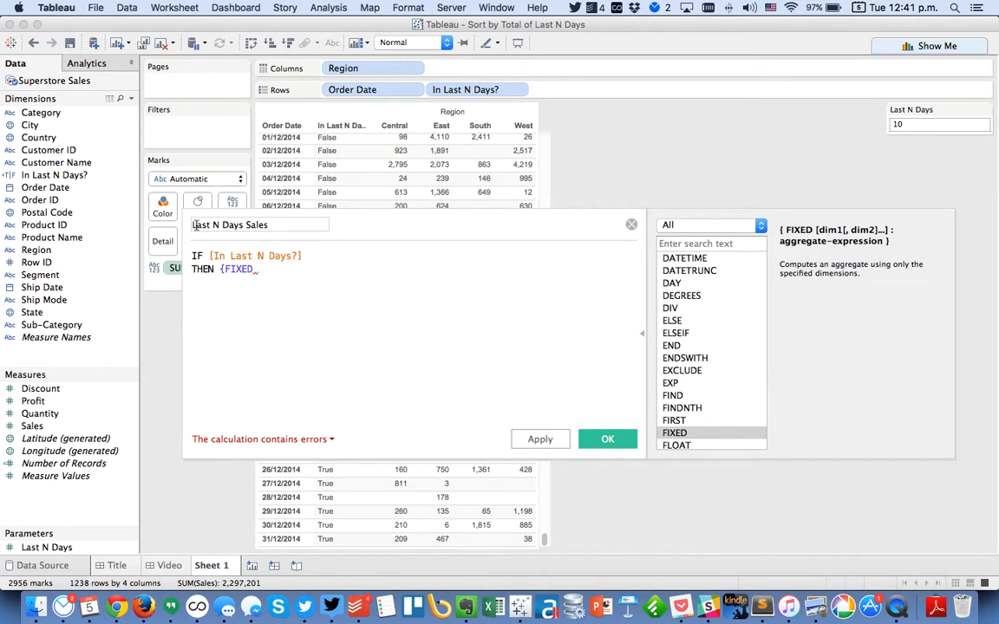
{"action": "type", "text": "in"}
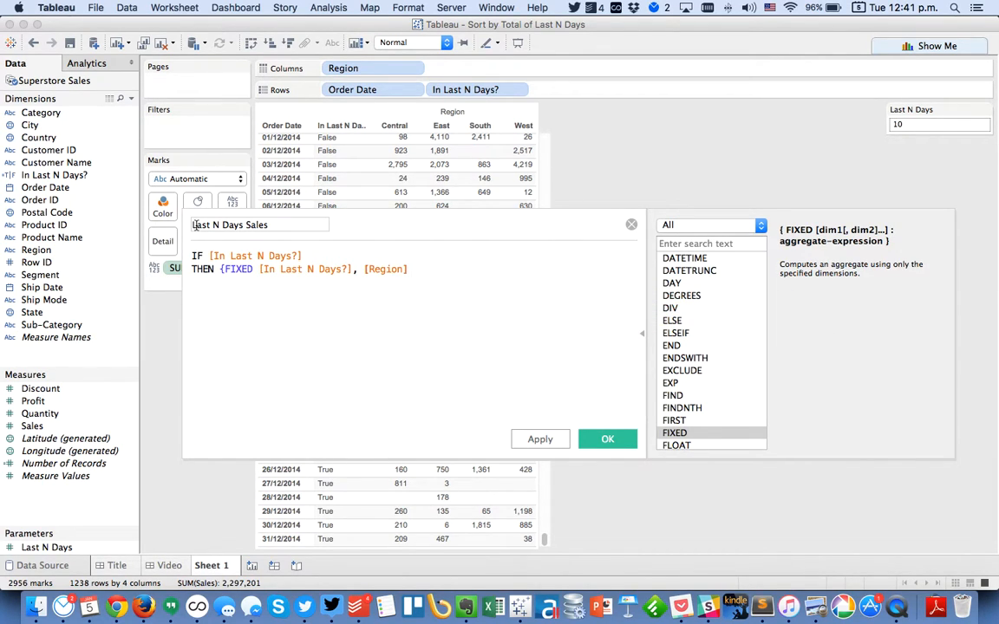
{"action": "type", "text": "SUM("}
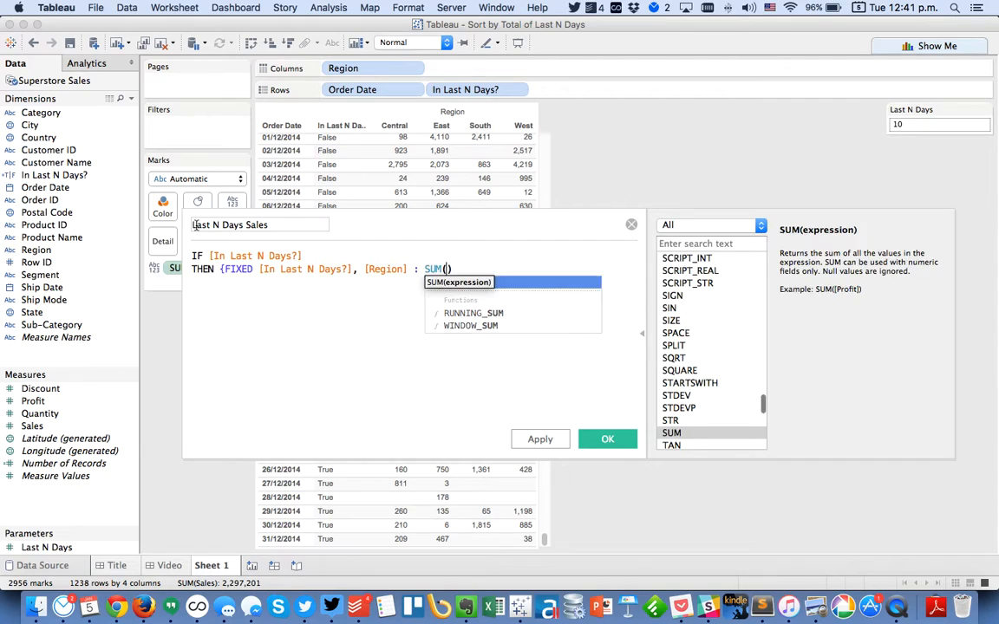
{"action": "type", "text": "[Sales]"}
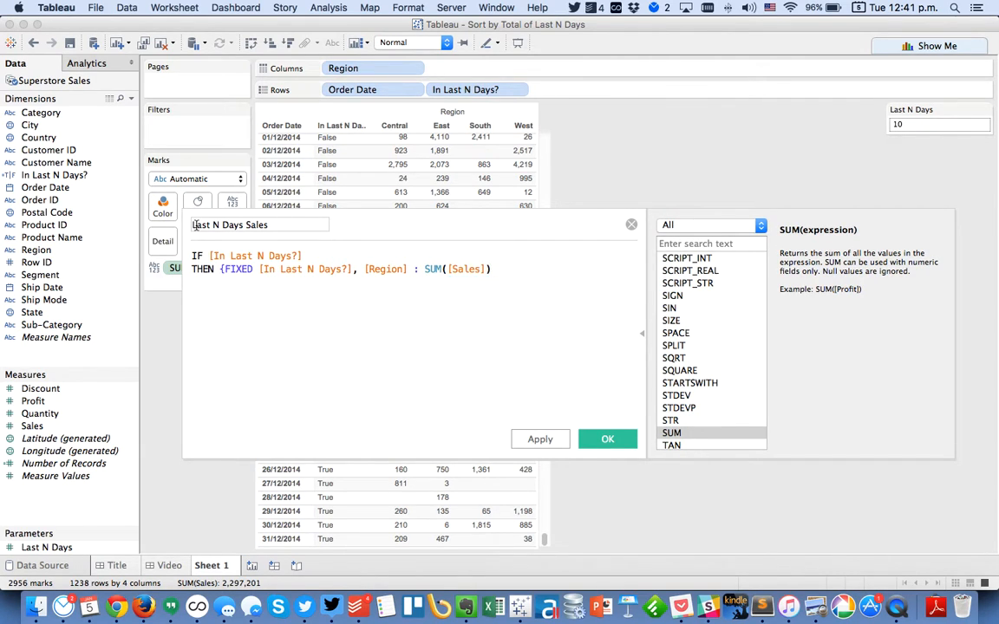
{"action": "type", "text": "}"}
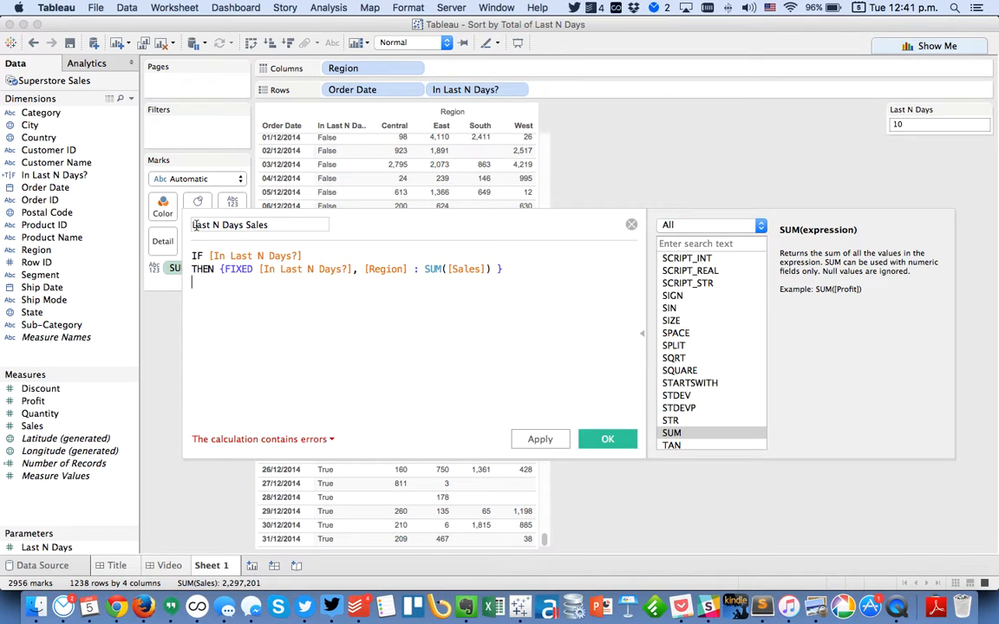
{"action": "type", "text": "END"}
{"action": "left_click", "coordinate": [414, 256]}
{"action": "type", "text": "MIN("}
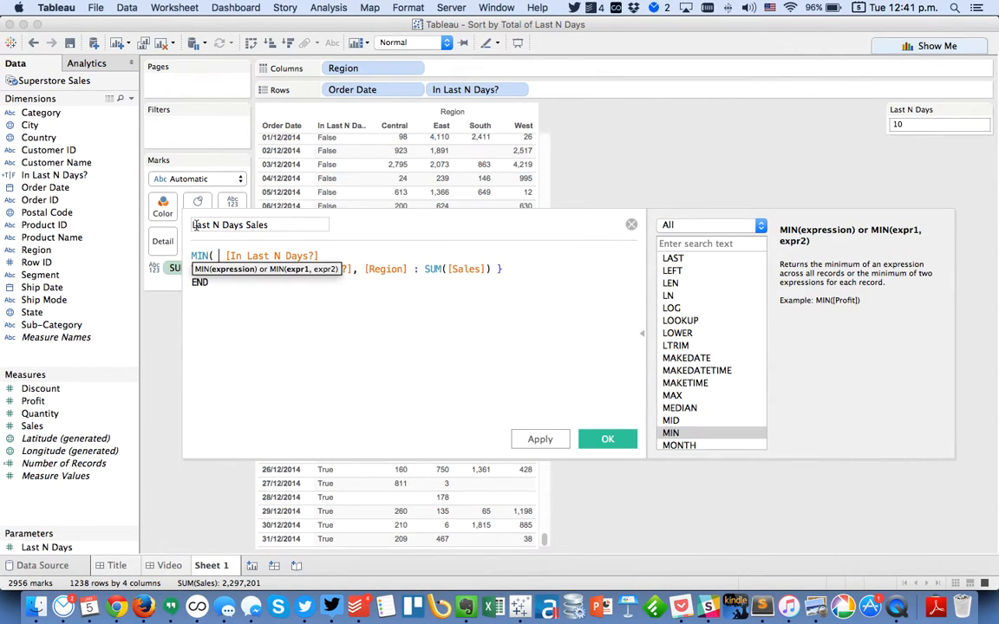
{"action": "type", "text": "IF"}
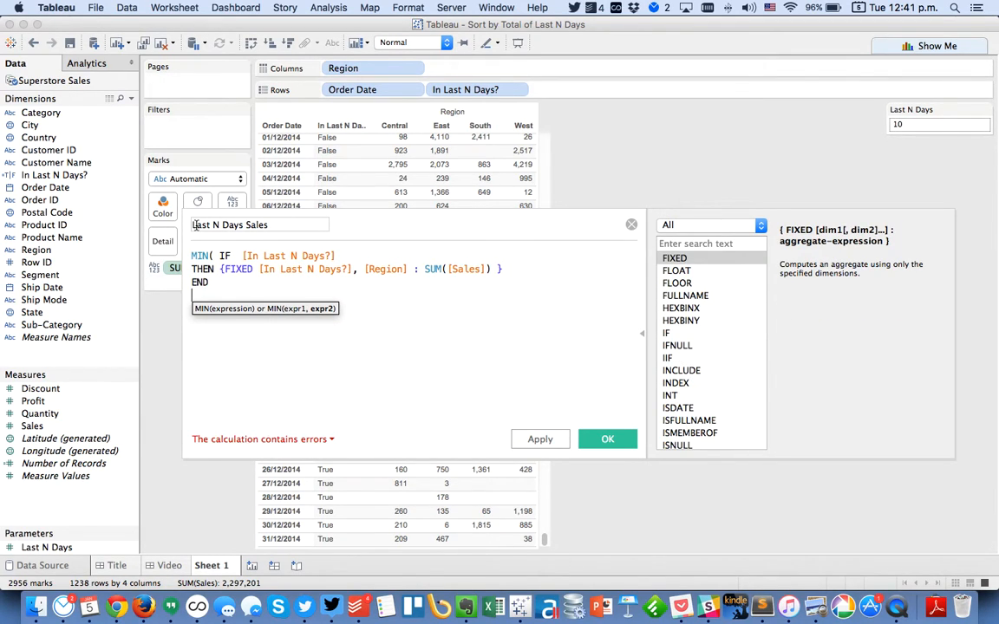
{"action": "left_click", "coordinate": [607, 439]}
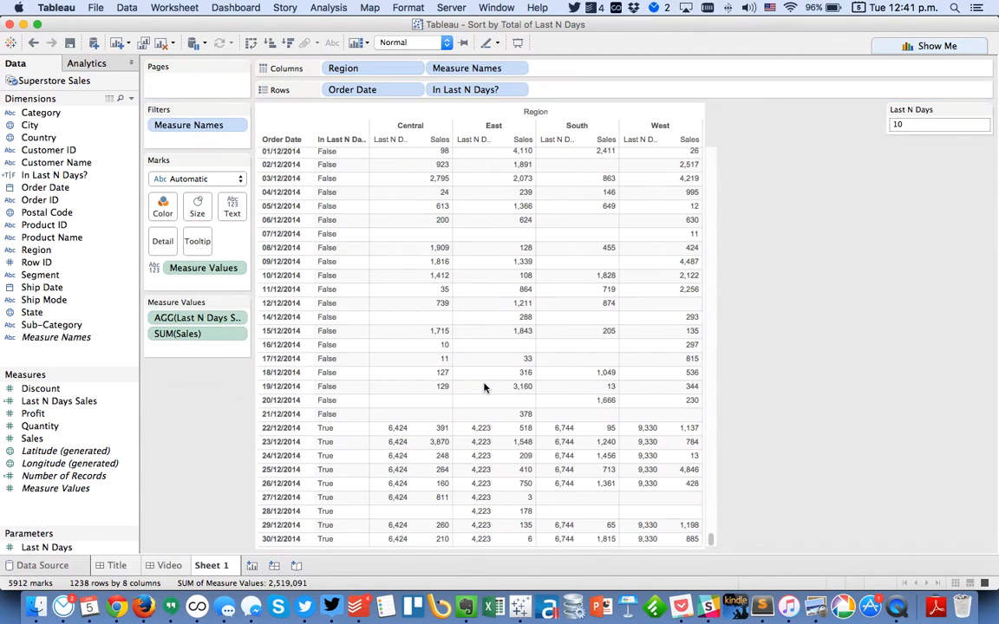
{"action": "mouse_move", "coordinate": [440, 442]}
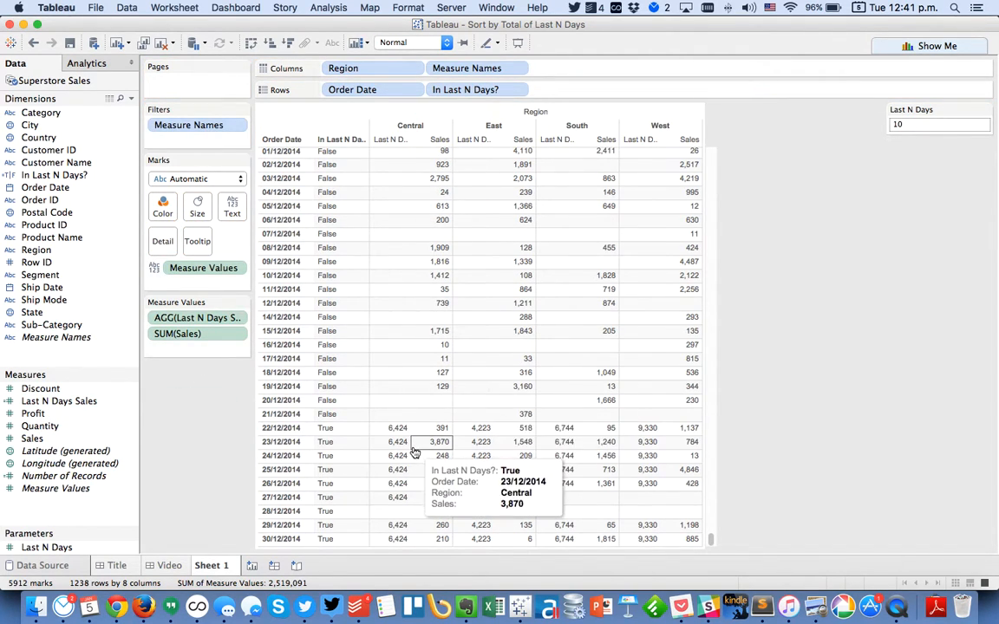
{"action": "mouse_move", "coordinate": [398, 427]}
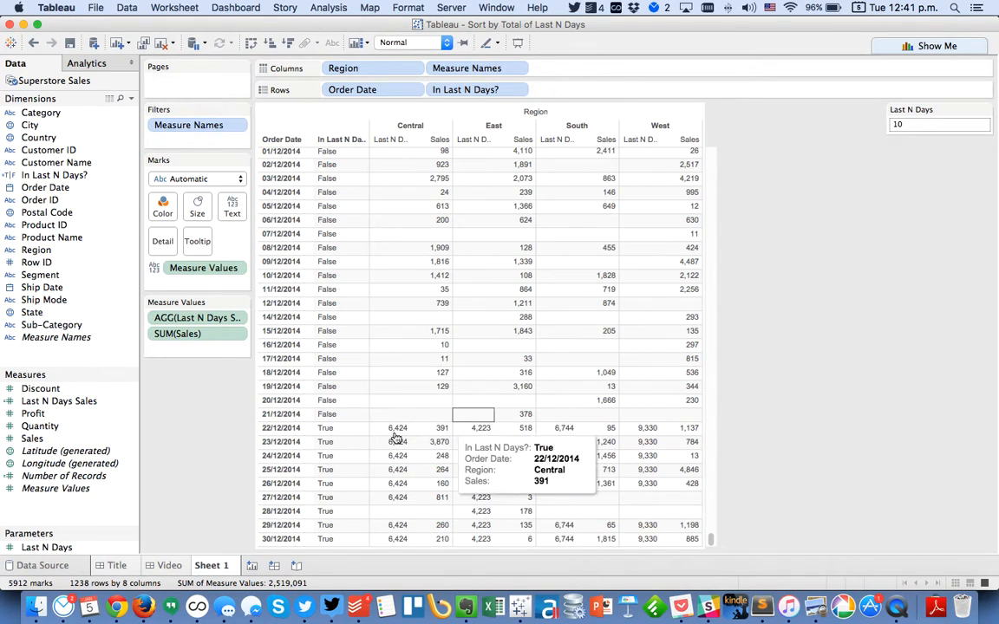
{"action": "mouse_move", "coordinate": [571, 443]}
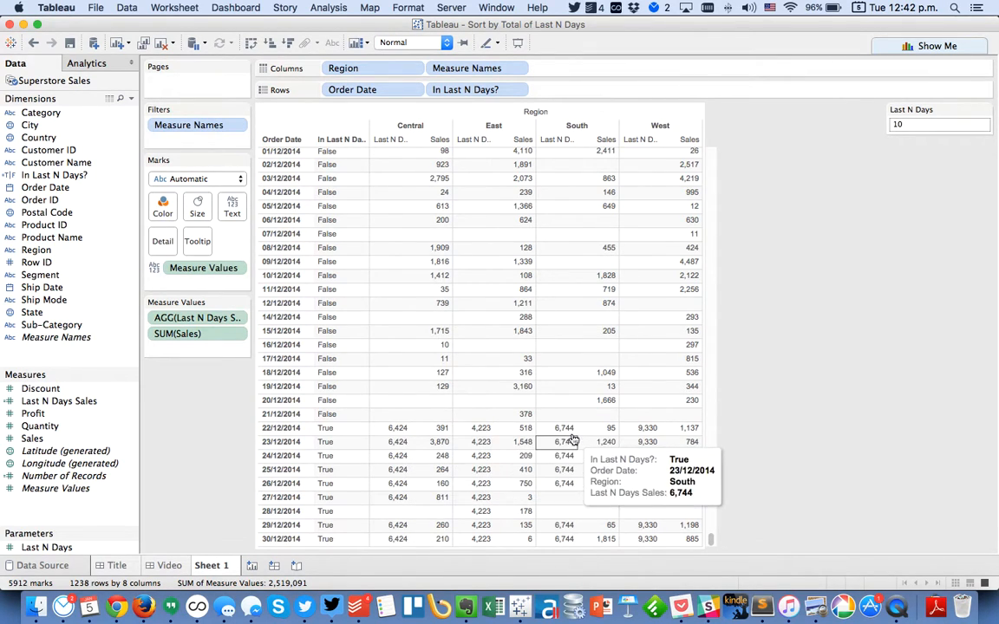
{"action": "mouse_move", "coordinate": [640, 428]}
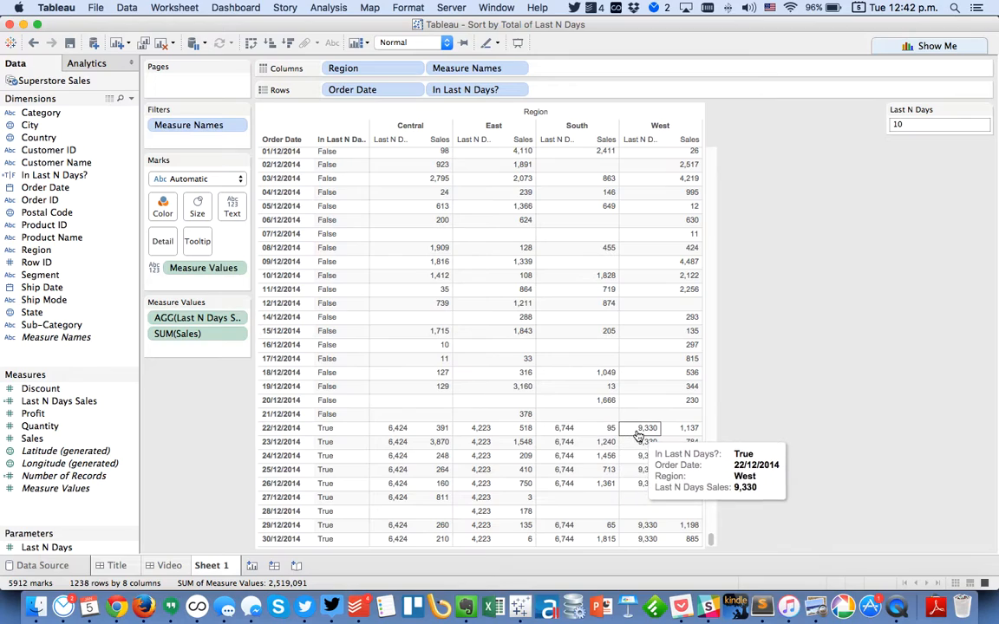
{"action": "mouse_move", "coordinate": [854, 336]}
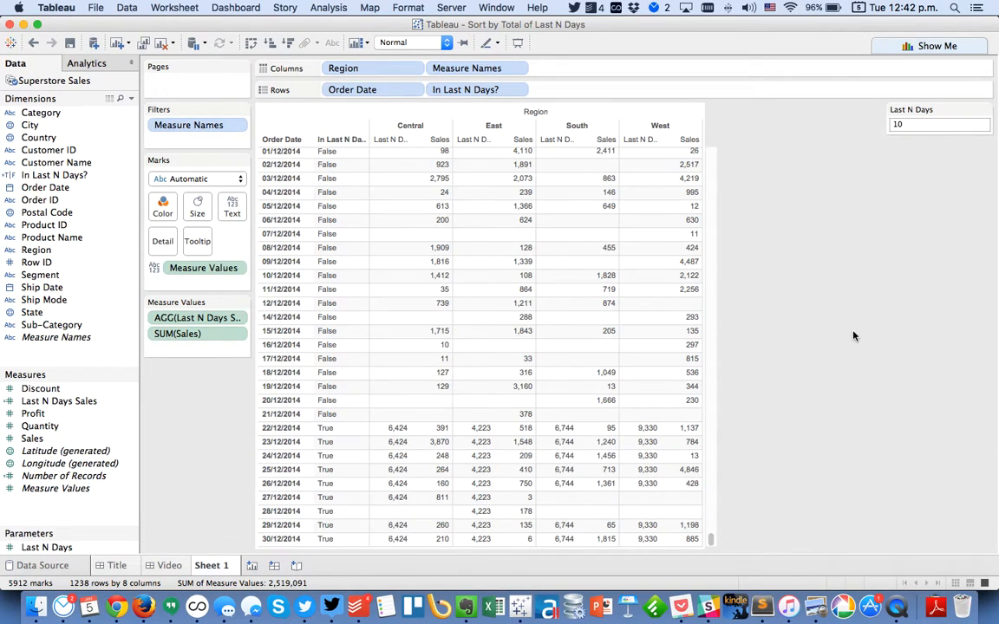
{"action": "mouse_move", "coordinate": [341, 468]}
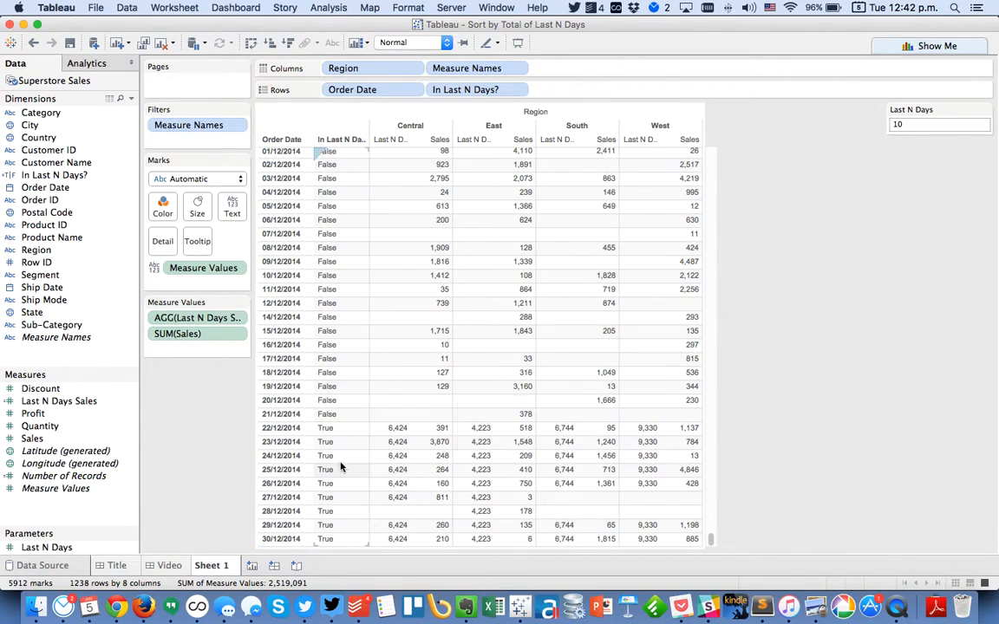
{"action": "mouse_move", "coordinate": [469, 455]}
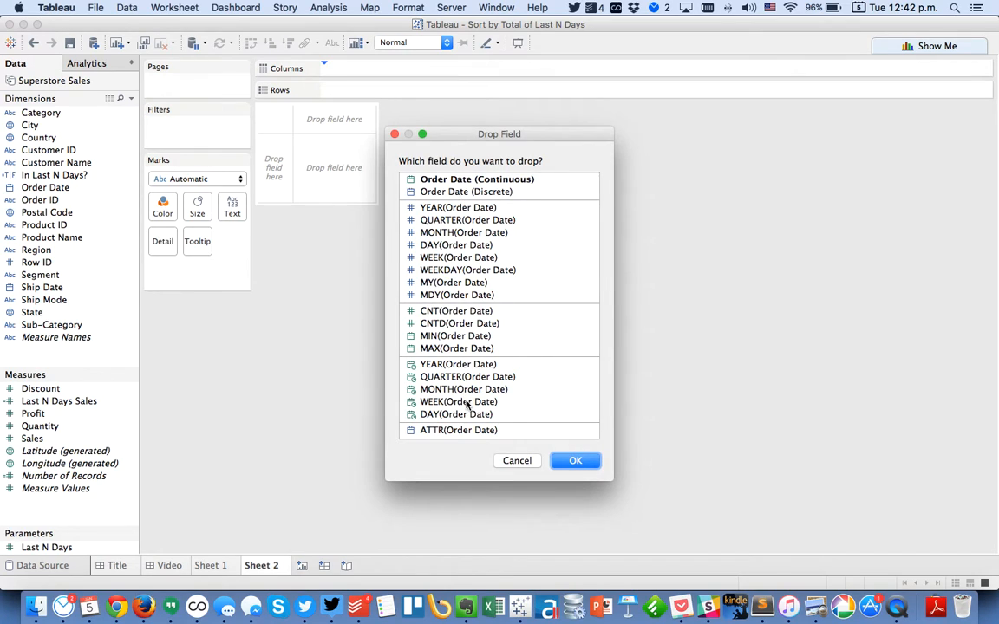
Step: On Sheet 2, plot SUM(Sales) along a continuous DAY(Order Date) axis, split by Region
{"action": "left_click", "coordinate": [575, 461]}
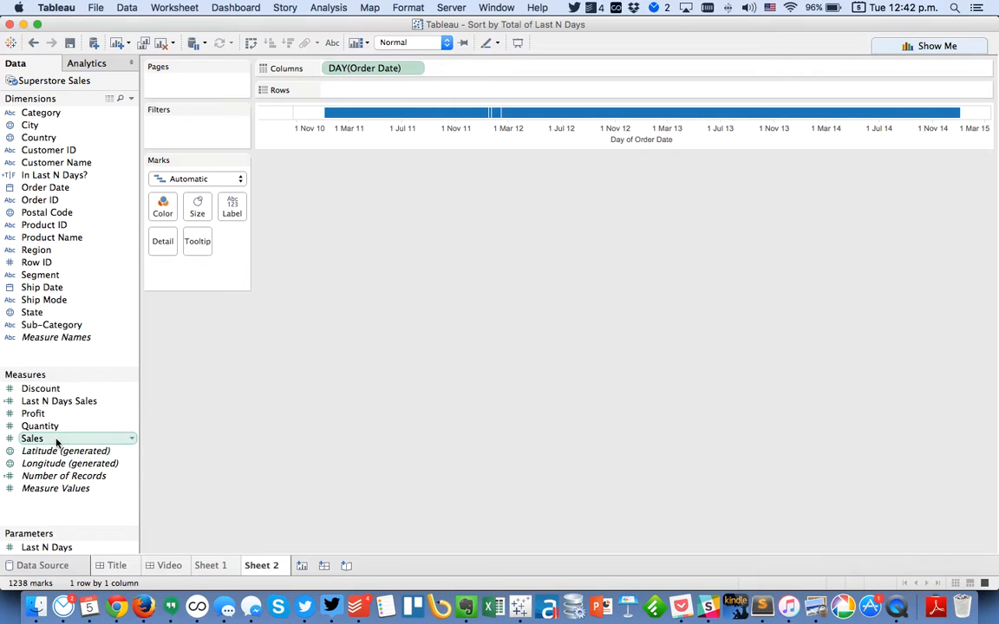
{"action": "left_click_drag", "start_coordinate": [32, 438], "coordinate": [373, 89]}
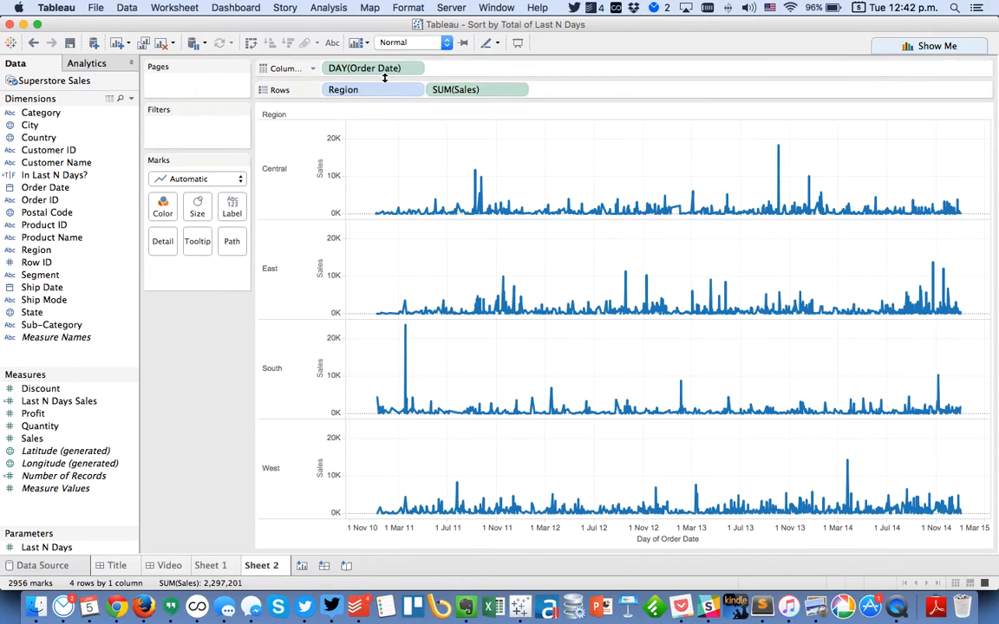
Step: Sort Region descending by the Last N Days Sales field
{"action": "right_click", "coordinate": [343, 89]}
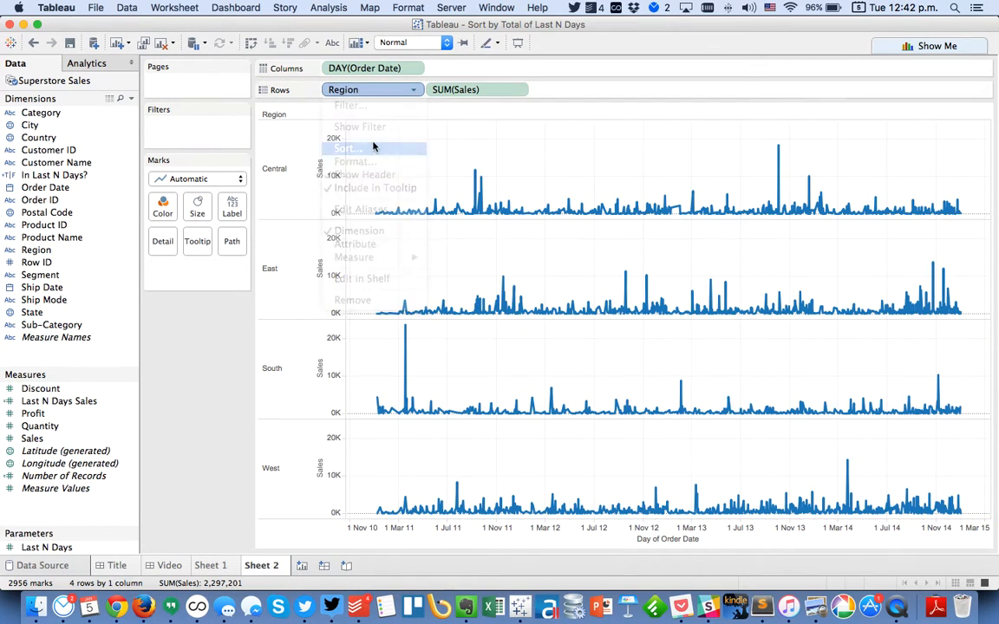
{"action": "left_click", "coordinate": [347, 148]}
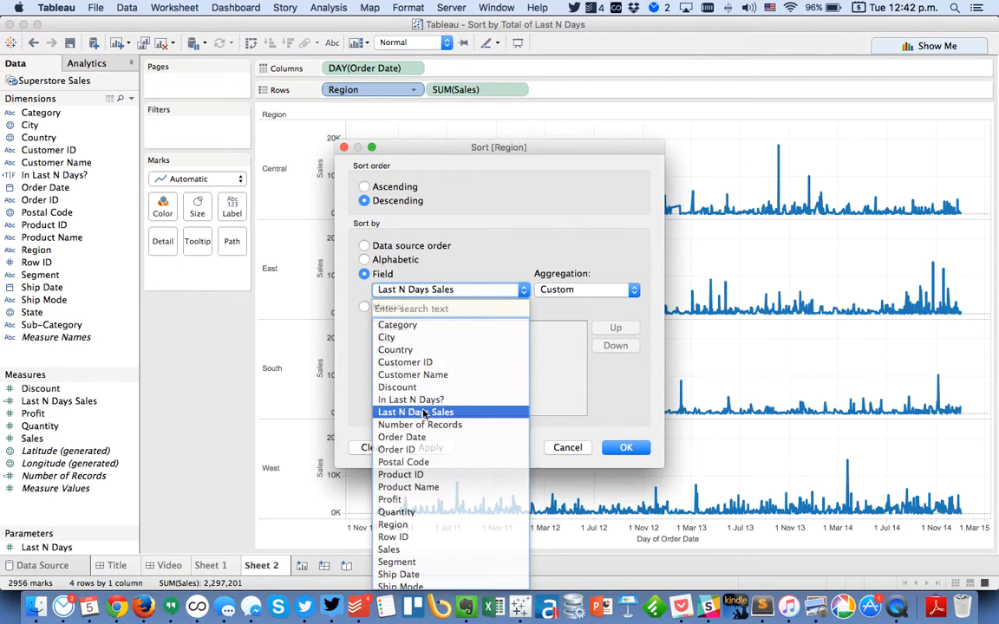
{"action": "left_click", "coordinate": [416, 411]}
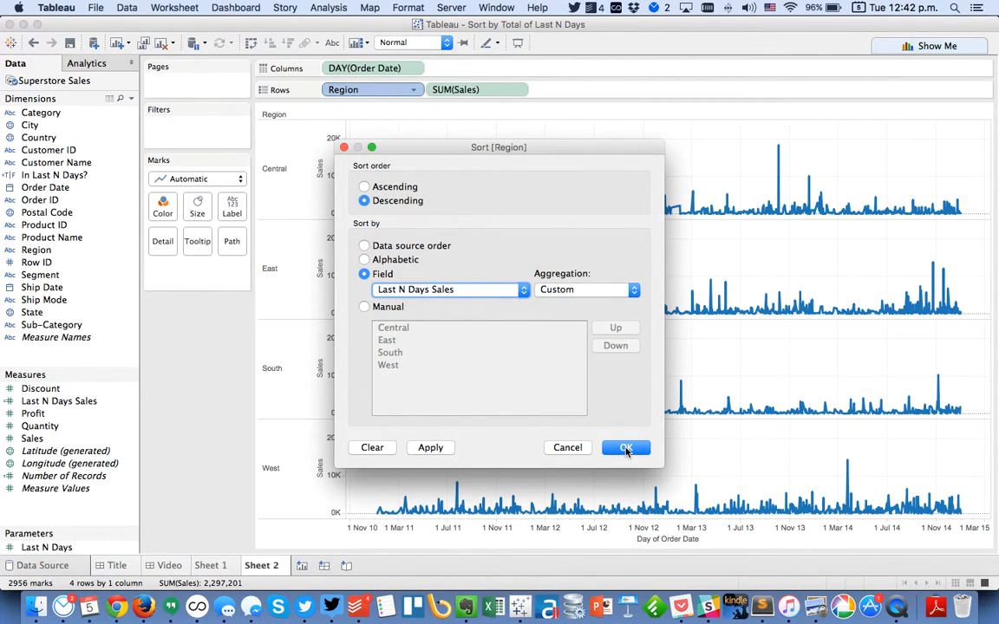
{"action": "left_click", "coordinate": [625, 447]}
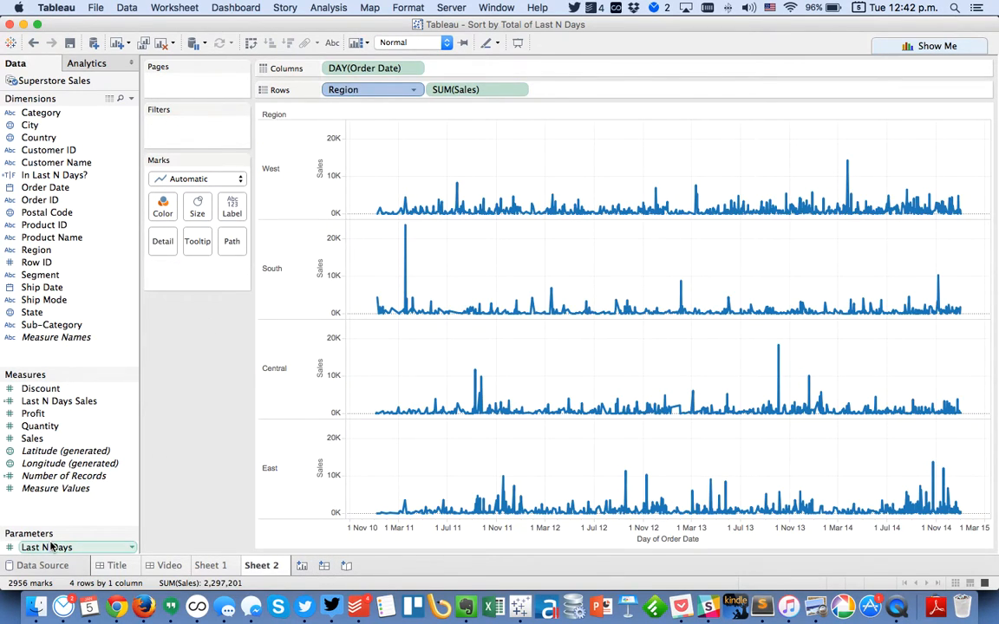
Step: Show the Last N Days control, set it to 90, and check regional totals on Sheet 1
{"action": "left_click", "coordinate": [77, 547]}
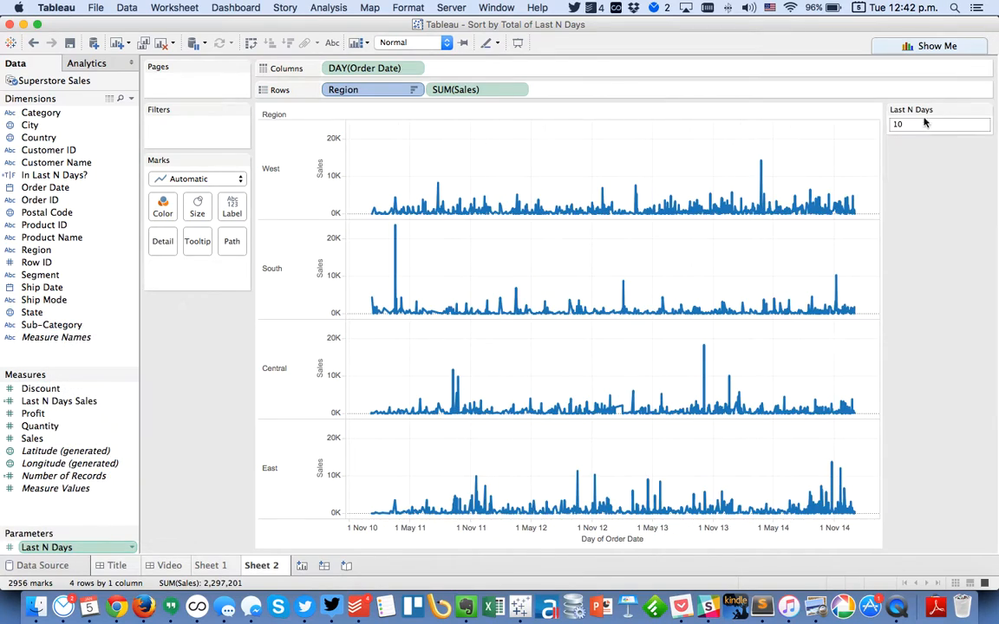
{"action": "left_click", "coordinate": [939, 124]}
{"action": "type", "text": "90"}
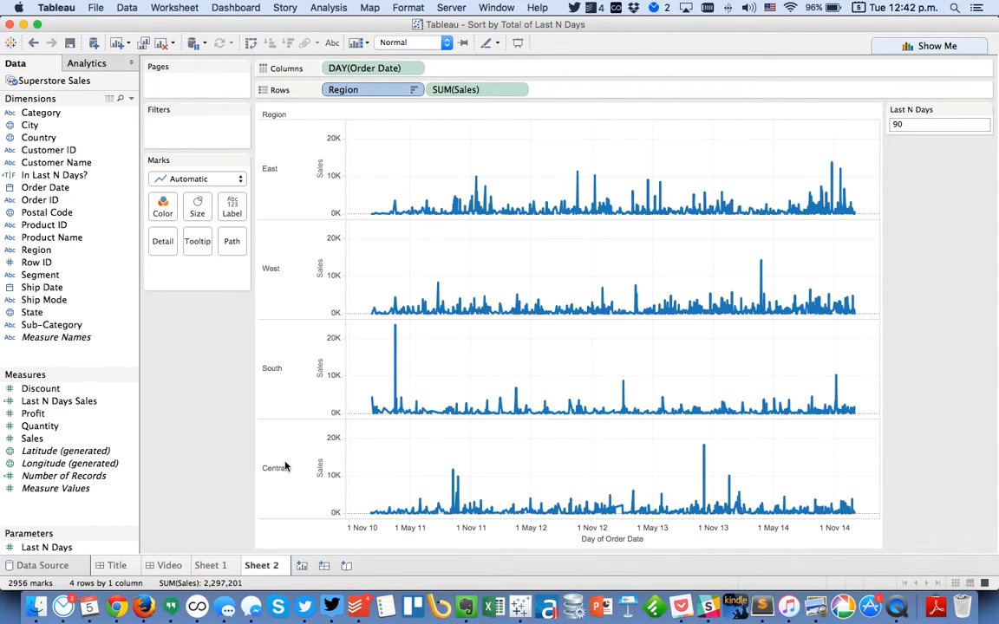
{"action": "left_click", "coordinate": [209, 565]}
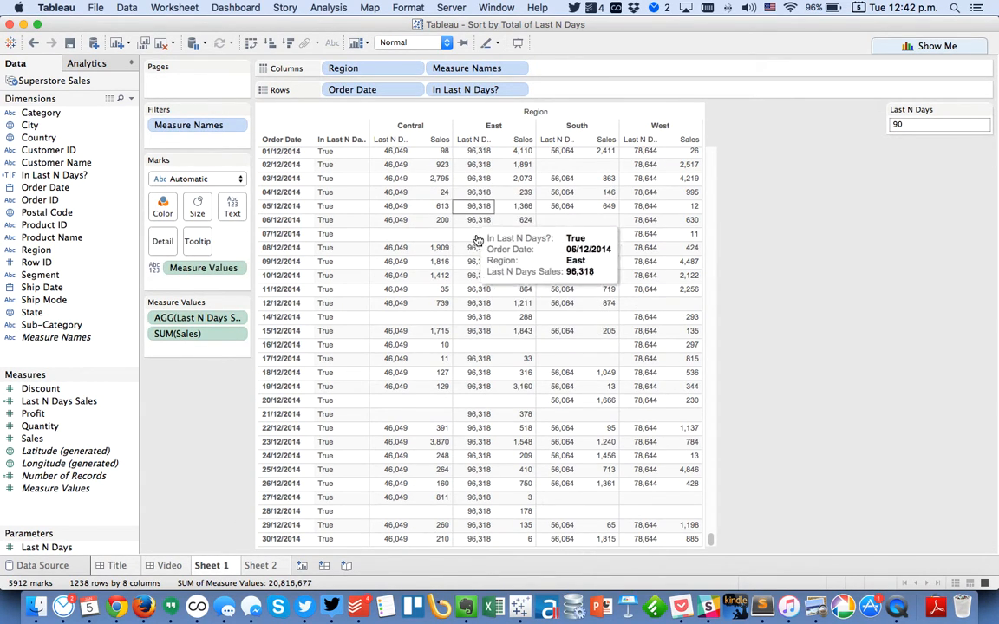
{"action": "mouse_move", "coordinate": [483, 206]}
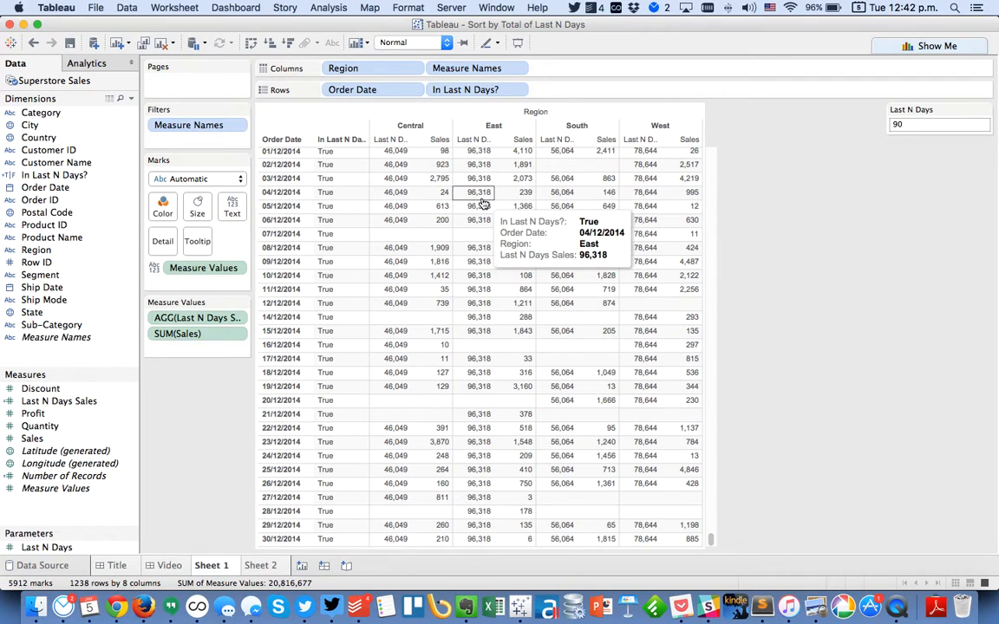
{"action": "mouse_move", "coordinate": [562, 192]}
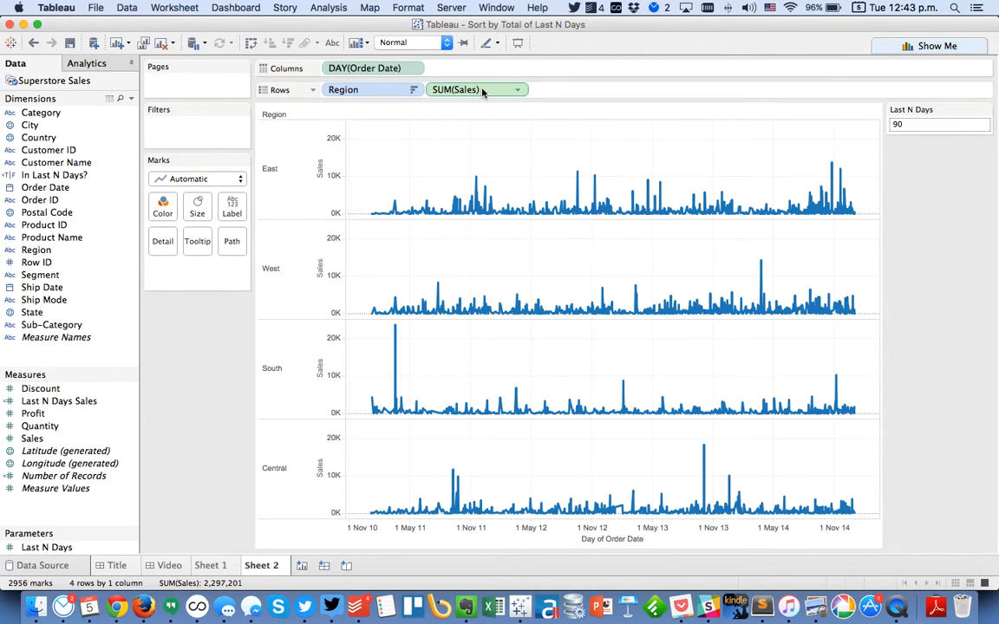
{"action": "mouse_move", "coordinate": [468, 89]}
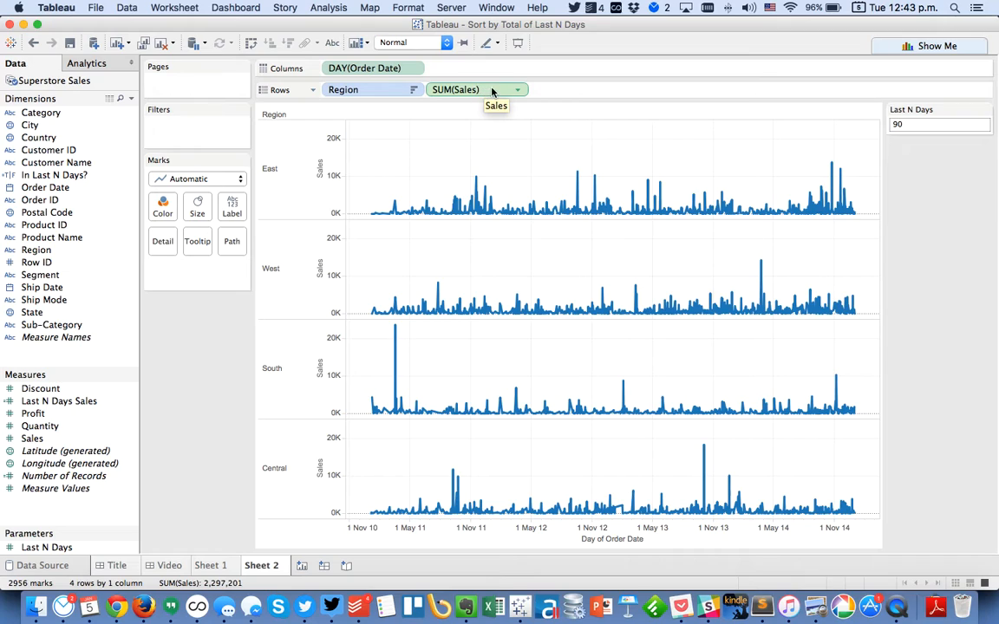
{"action": "mouse_move", "coordinate": [444, 89]}
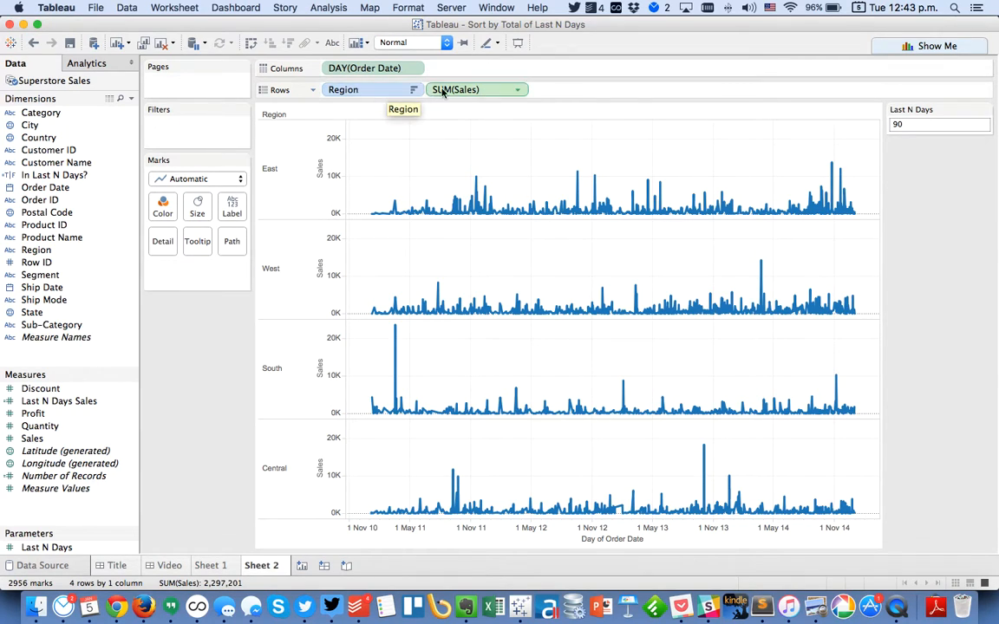
Step: Turn SUM(Sales) into a moving average over the current and six previous days
{"action": "left_click", "coordinate": [476, 89]}
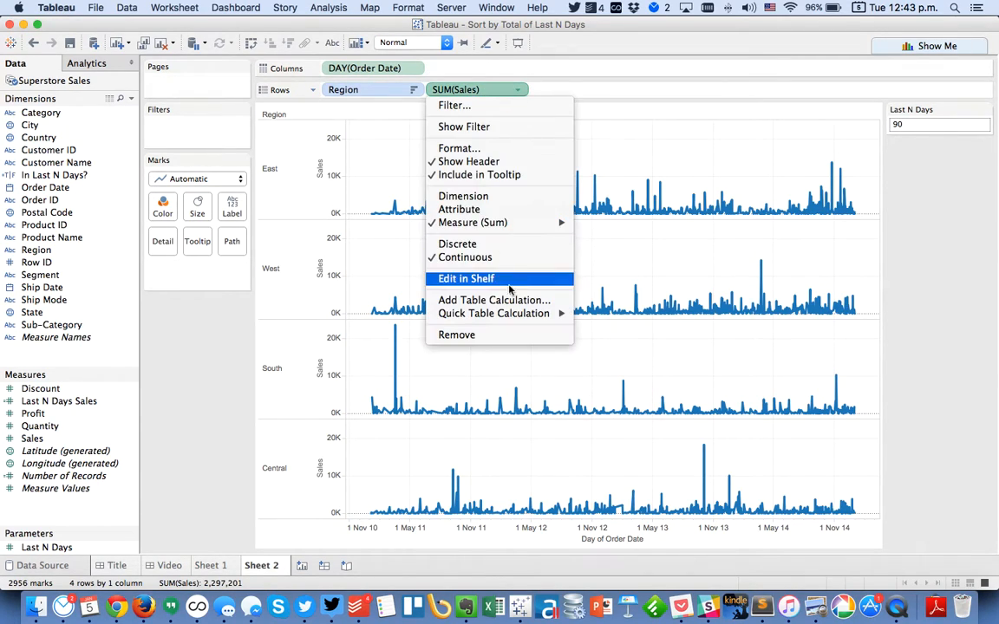
{"action": "mouse_move", "coordinate": [493, 313]}
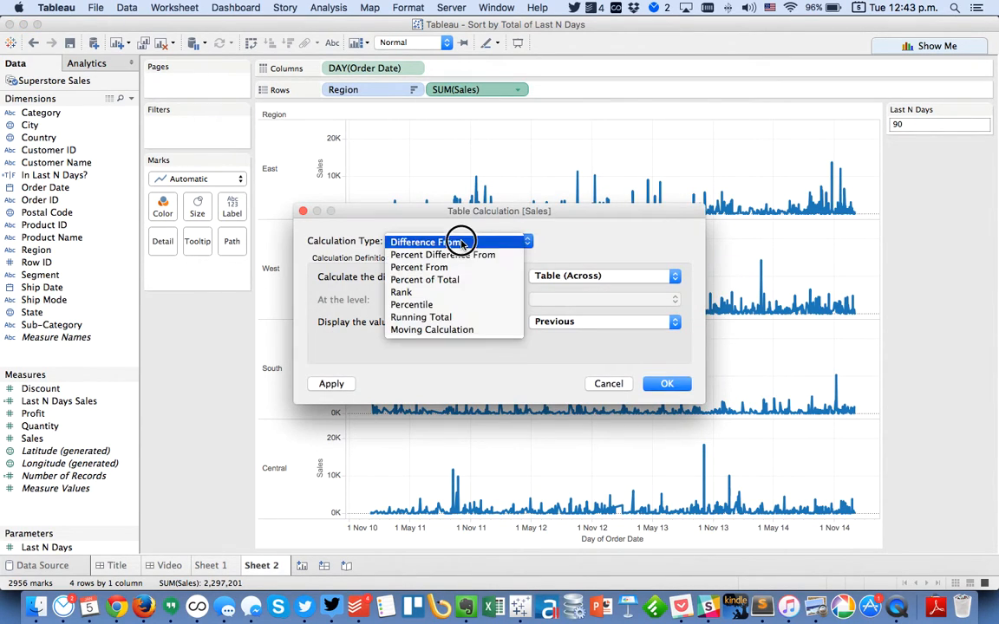
{"action": "mouse_move", "coordinate": [432, 330]}
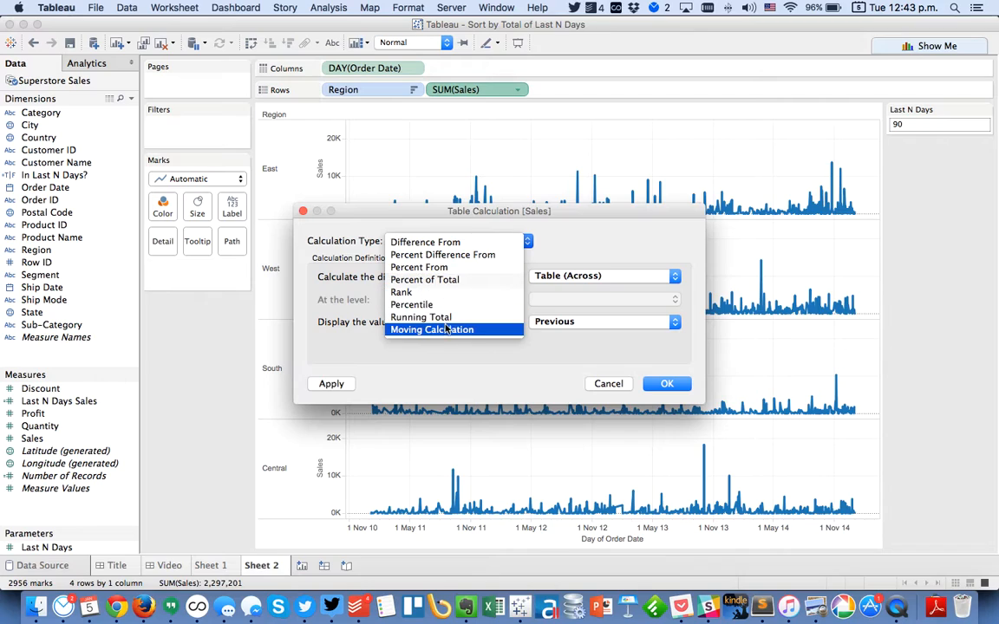
{"action": "left_click", "coordinate": [431, 329]}
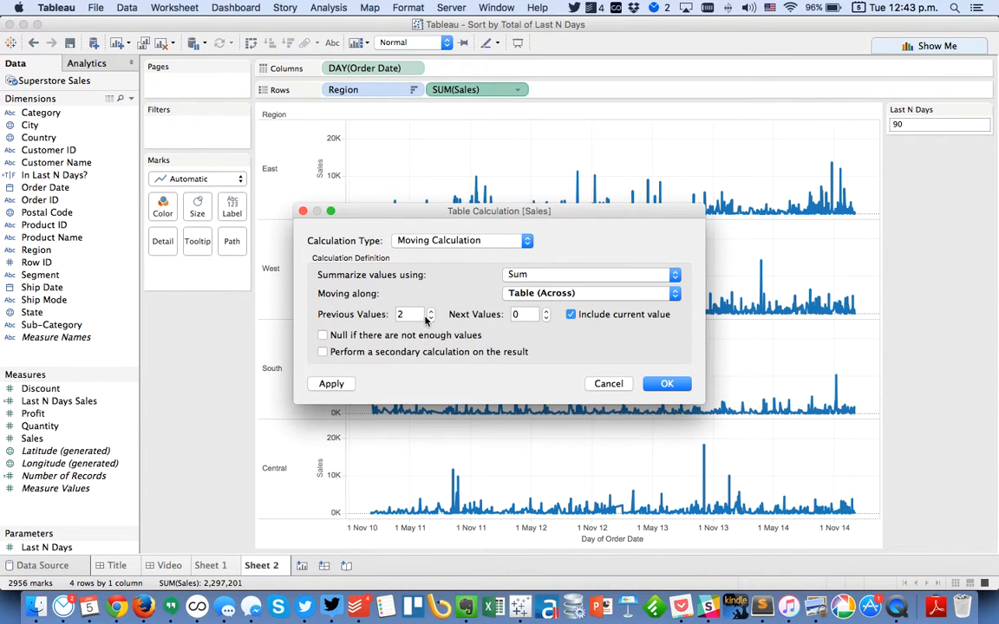
{"action": "left_click", "coordinate": [431, 312]}
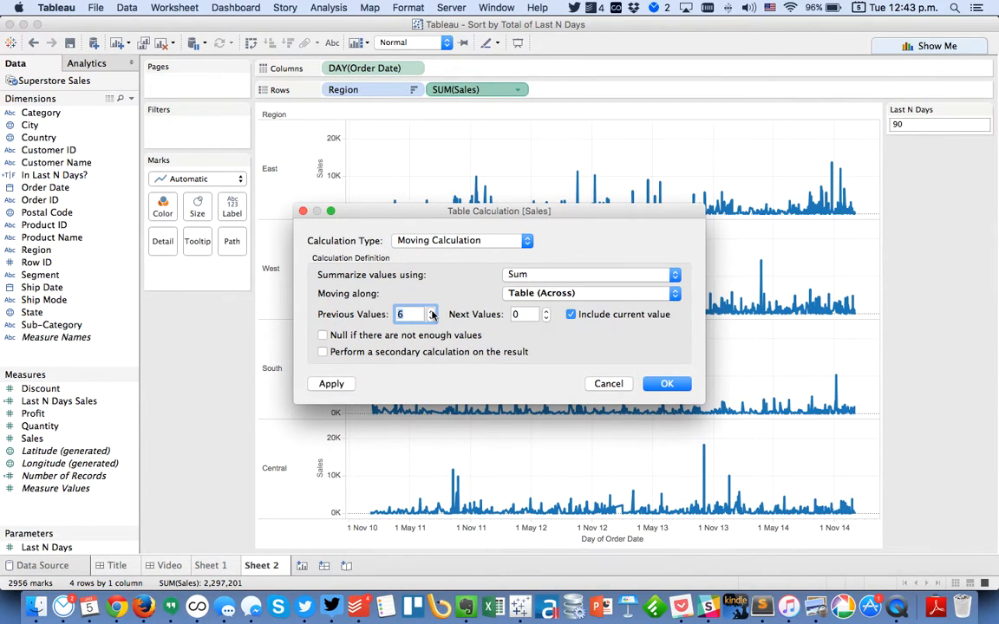
{"action": "left_click", "coordinate": [674, 275]}
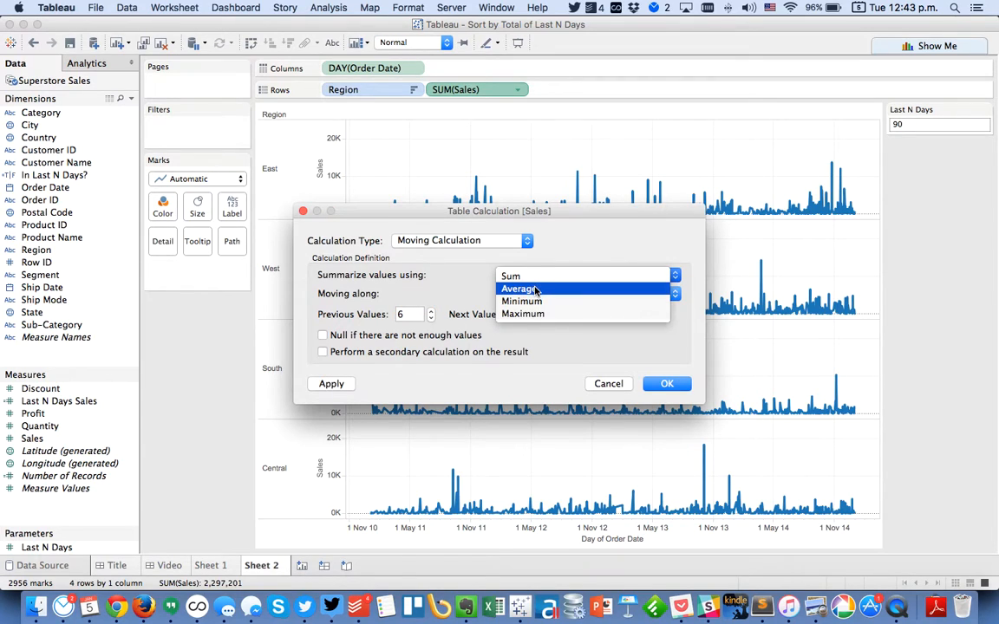
{"action": "left_click", "coordinate": [520, 288]}
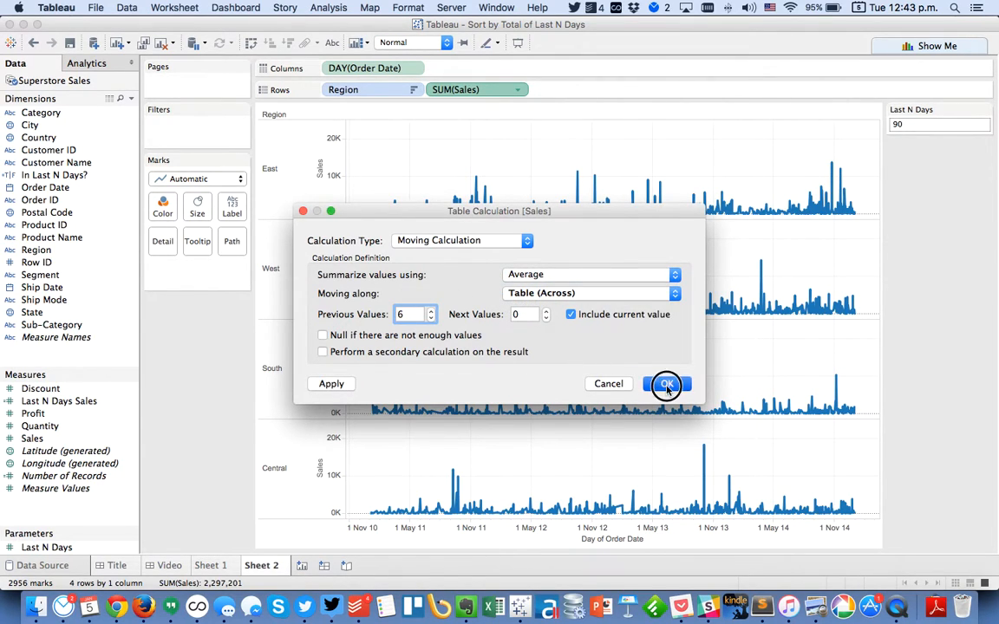
{"action": "left_click", "coordinate": [666, 383]}
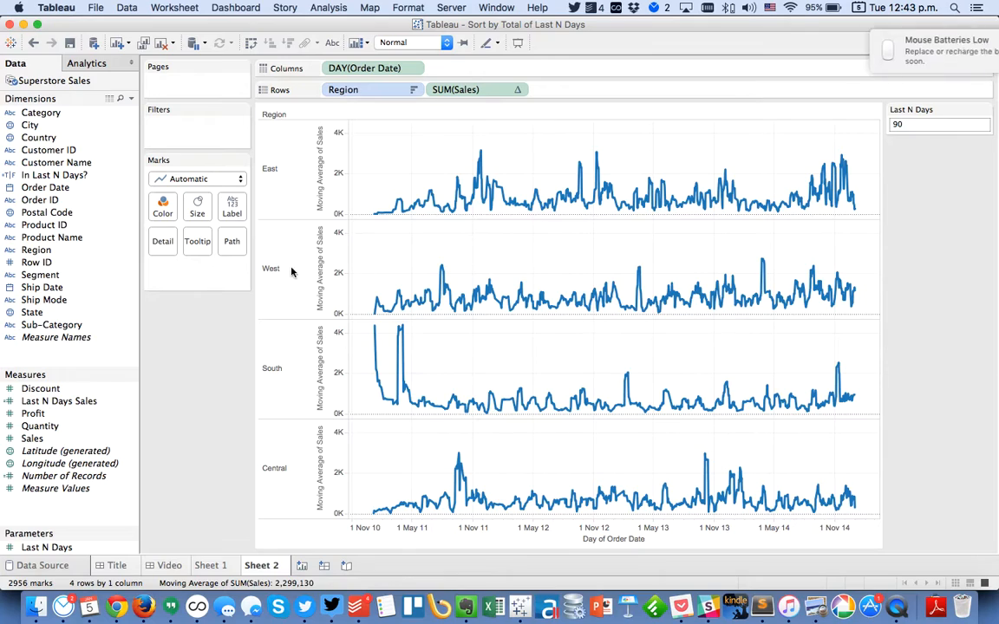
{"action": "mouse_move", "coordinate": [966, 251]}
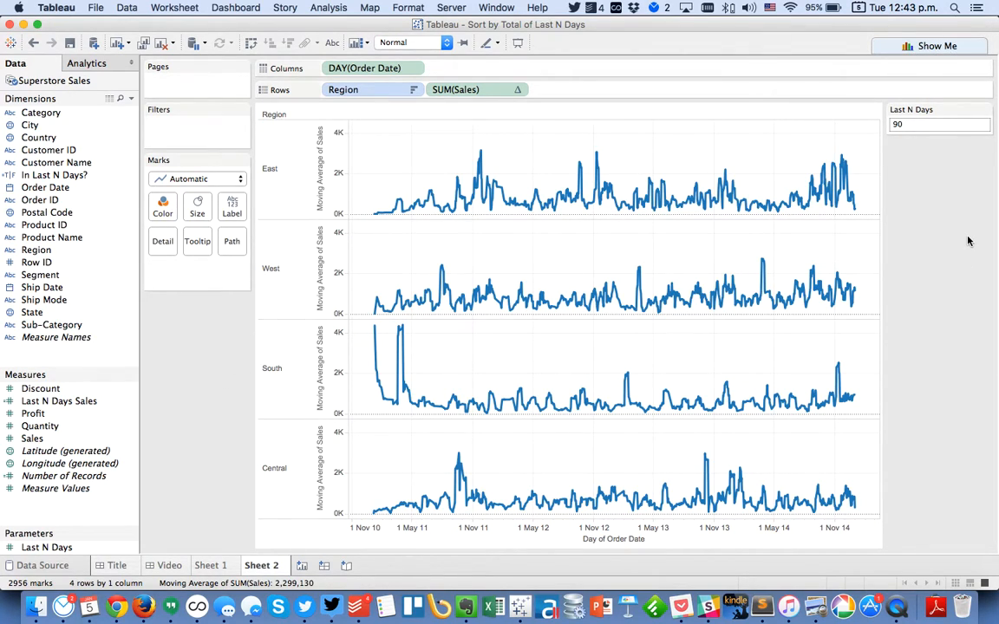
{"action": "mouse_move", "coordinate": [897, 607]}
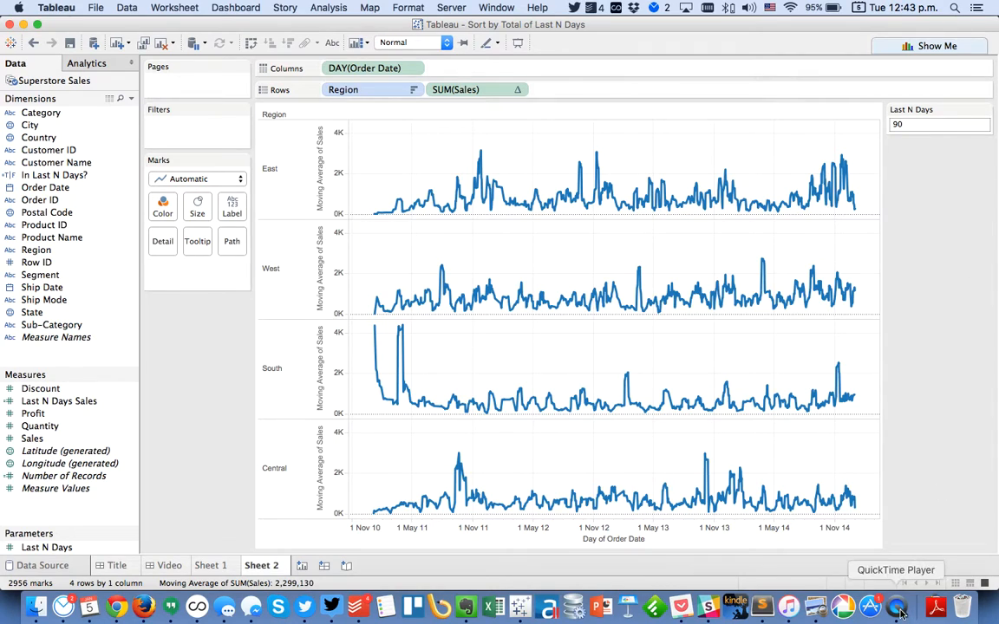